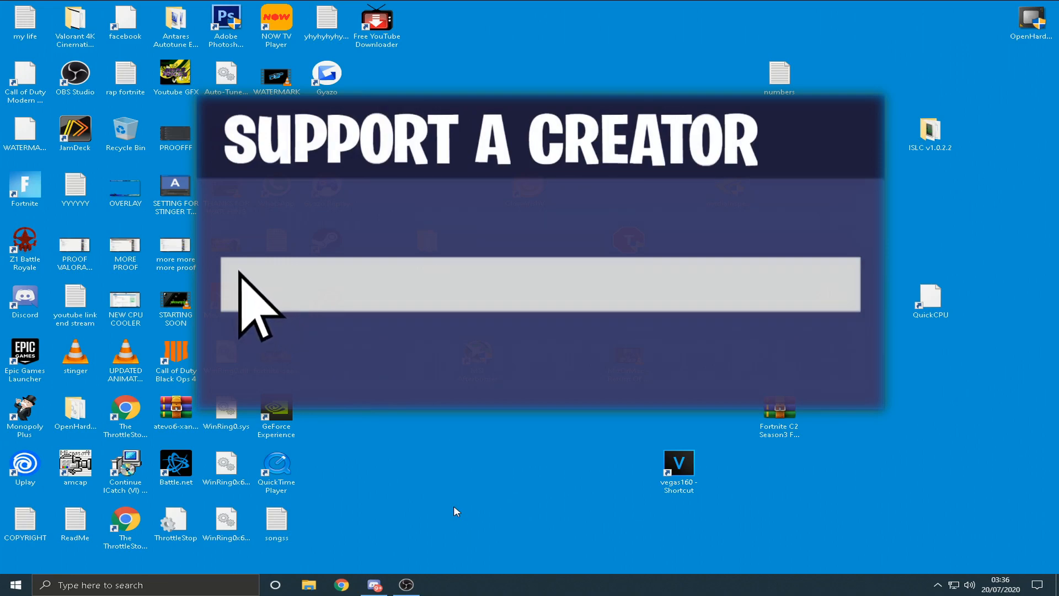
# Find the Run app through Windows search and enter %appdata% as the location
pyautogui.write('RIC')
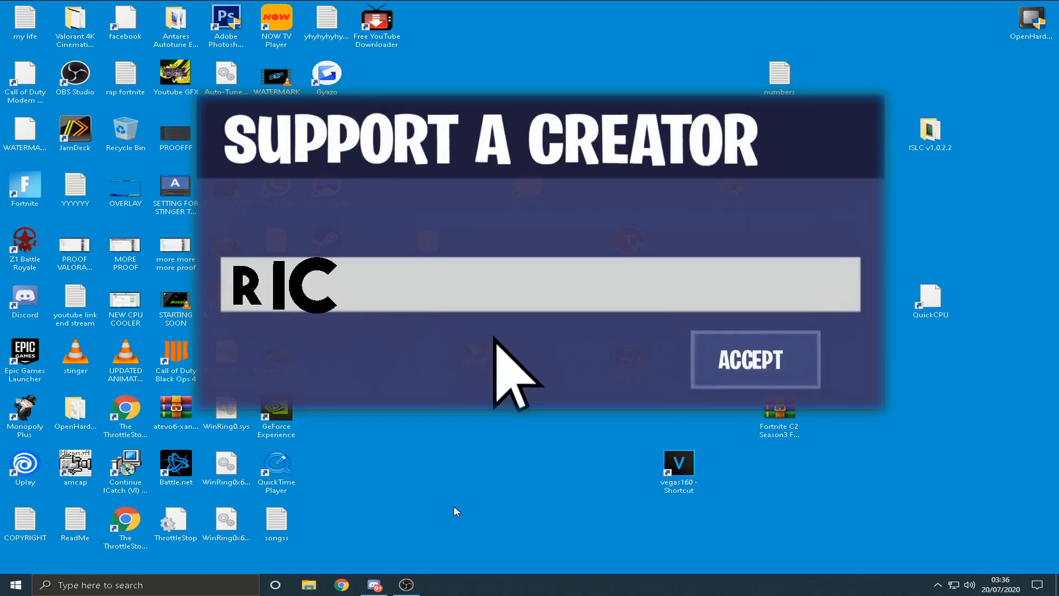
pyautogui.write('KS-TRICKS')
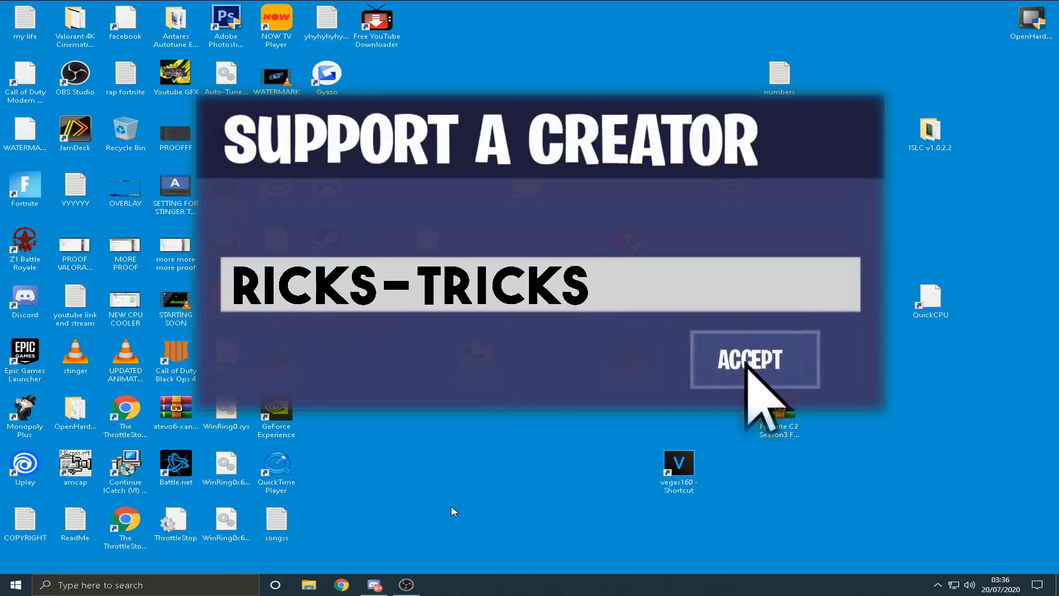
pyautogui.click(754, 360)
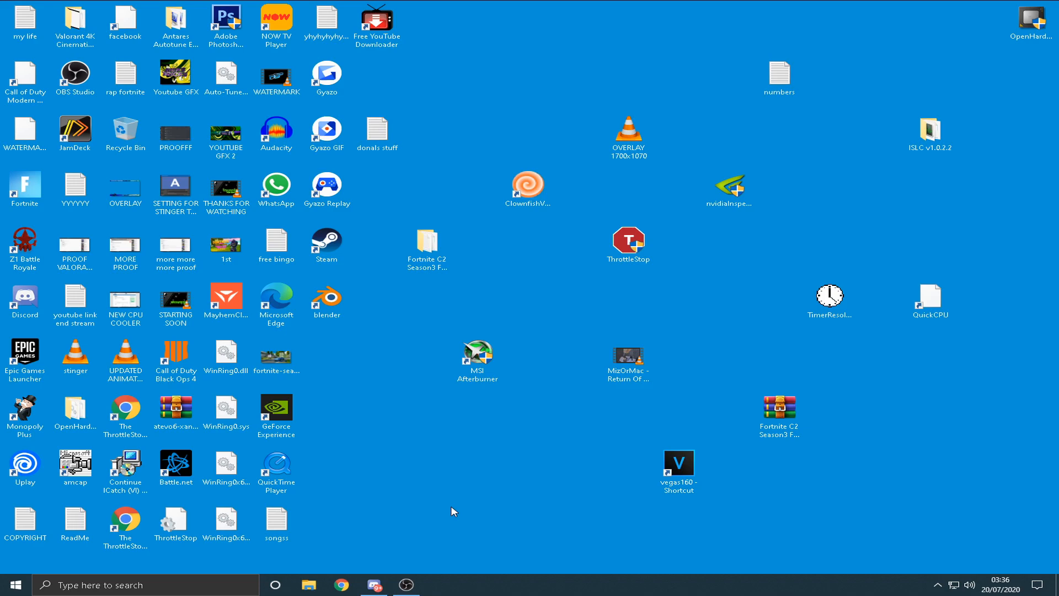
pyautogui.press('Win+r')
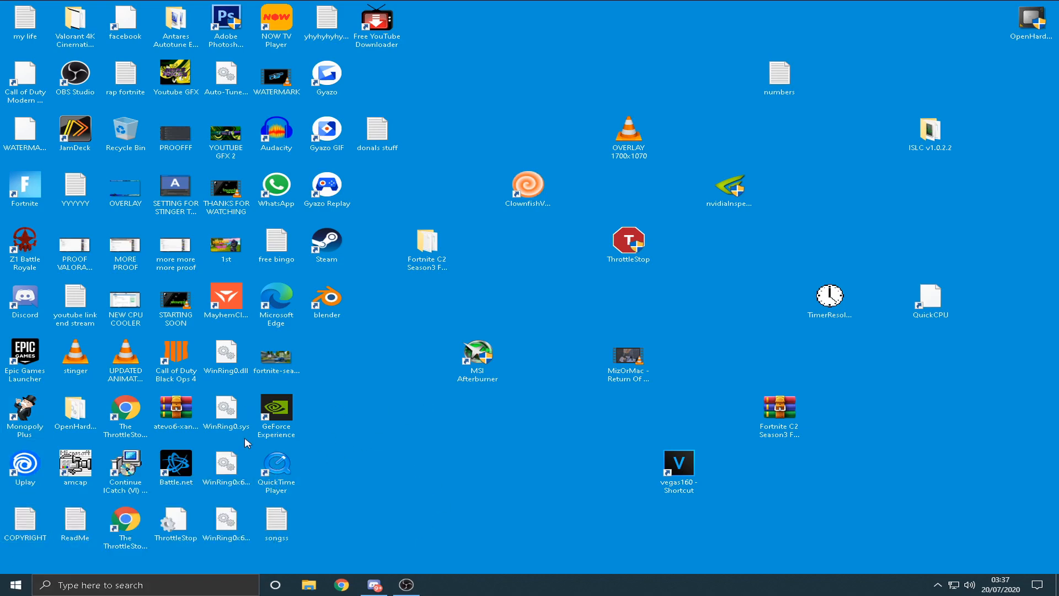
pyautogui.click(134, 585)
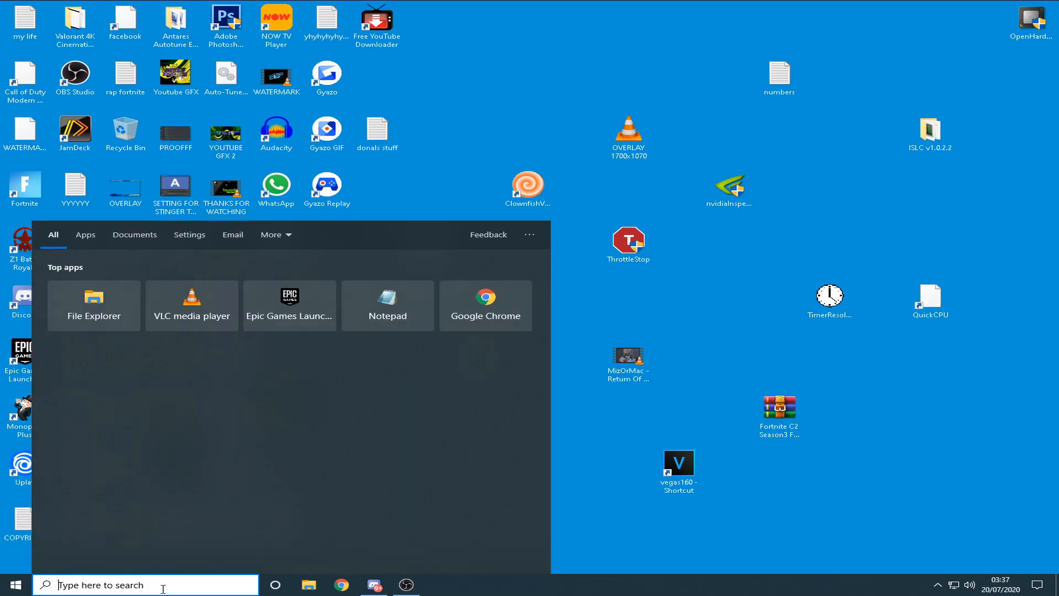
pyautogui.write('run')
pyautogui.write('%appdata%')
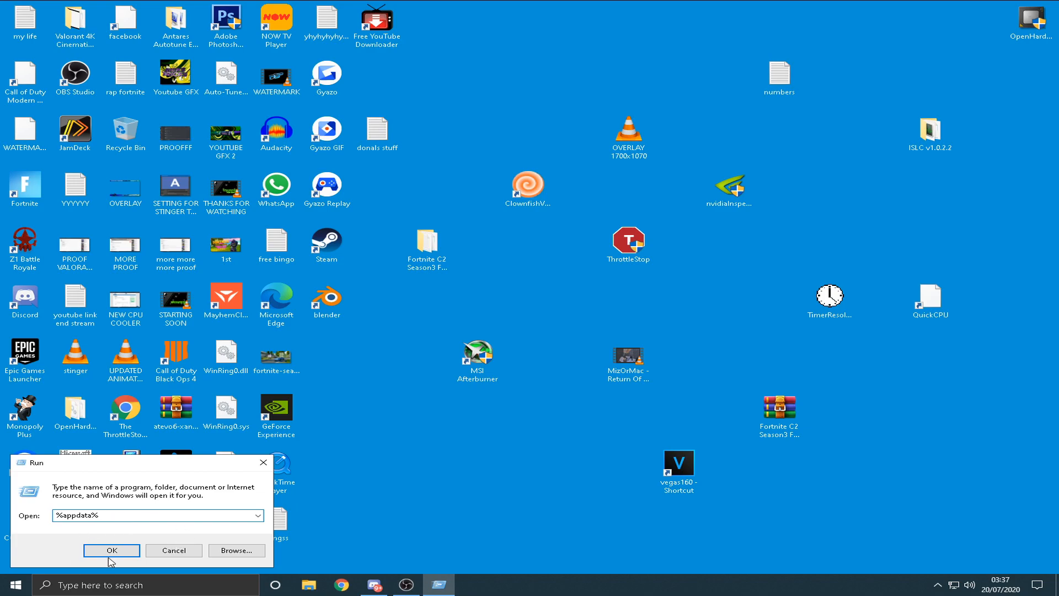
# Open the %appdata% location, go up to AppData and into the Local folder
pyautogui.click(112, 549)
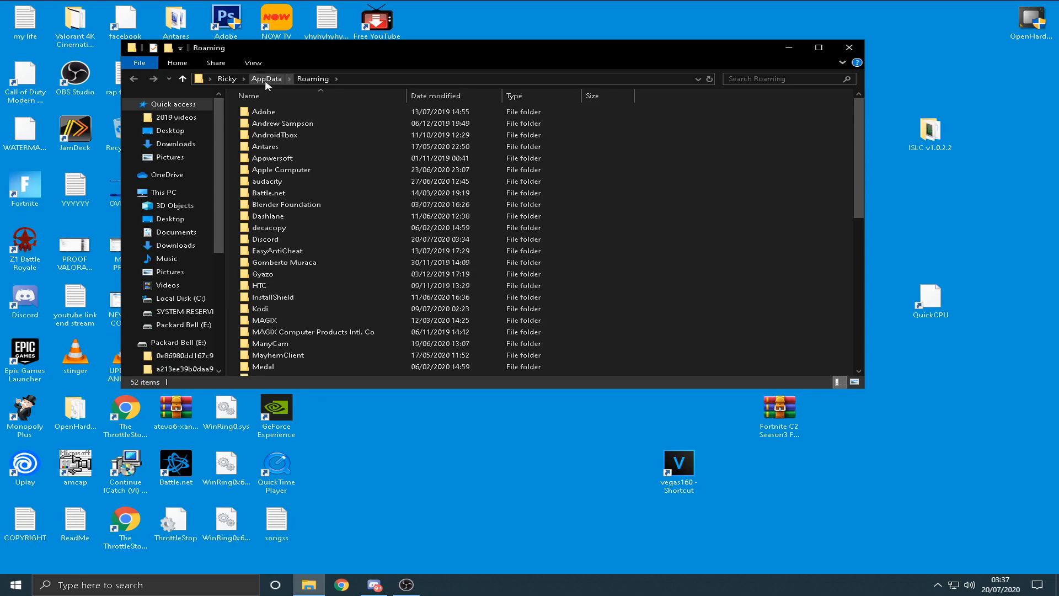
pyautogui.click(266, 78)
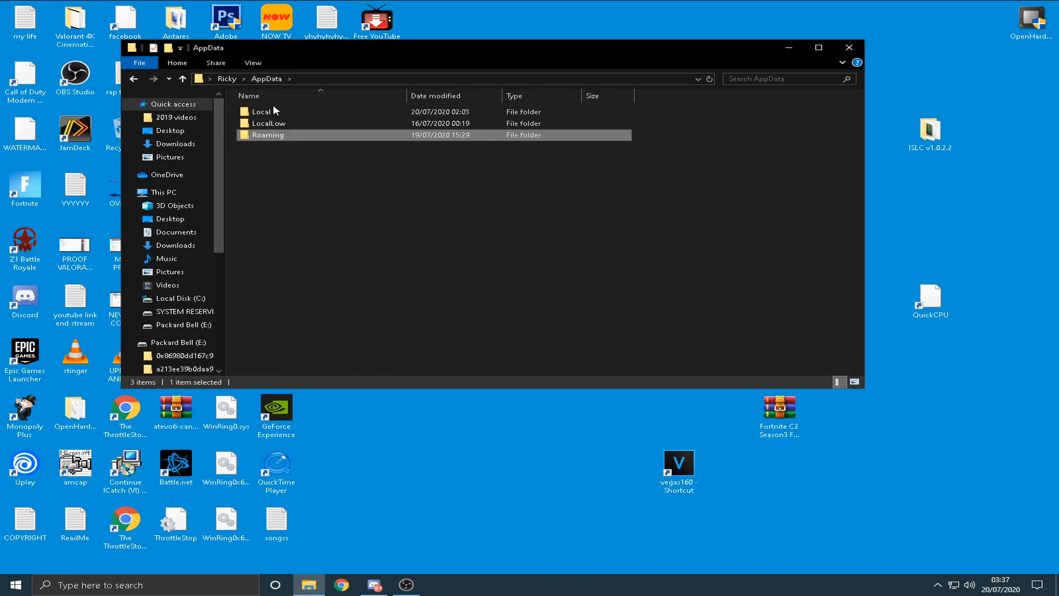
pyautogui.doubleClick(261, 112)
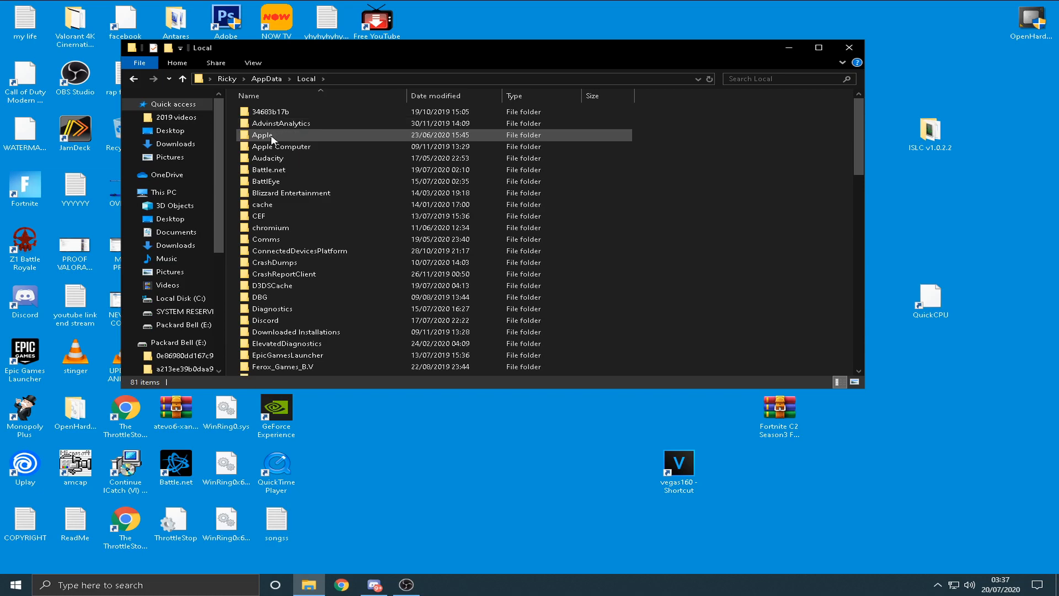
pyautogui.scroll(-3)
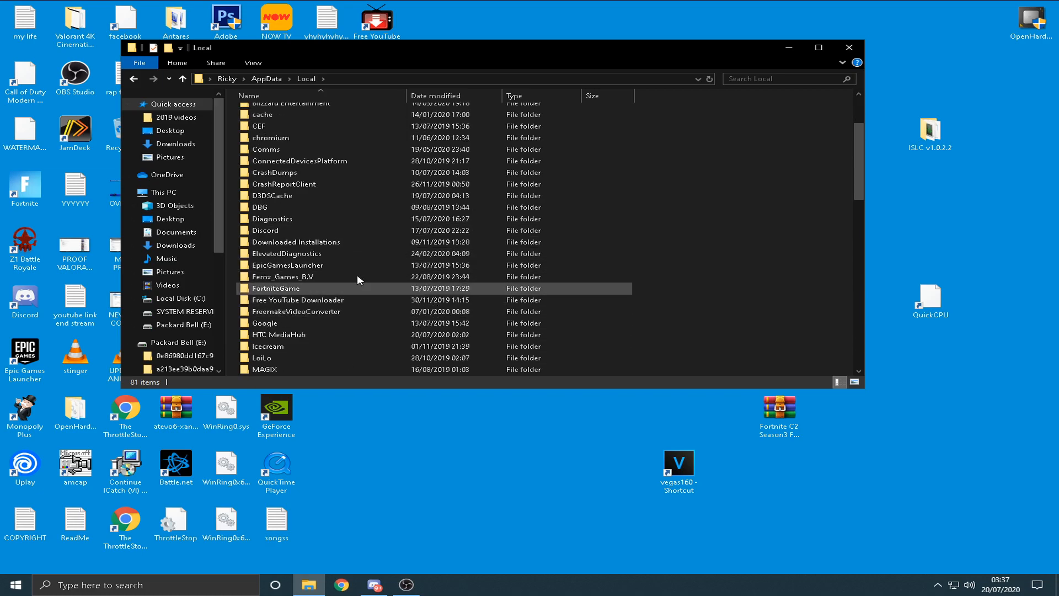
pyautogui.moveTo(287, 288)
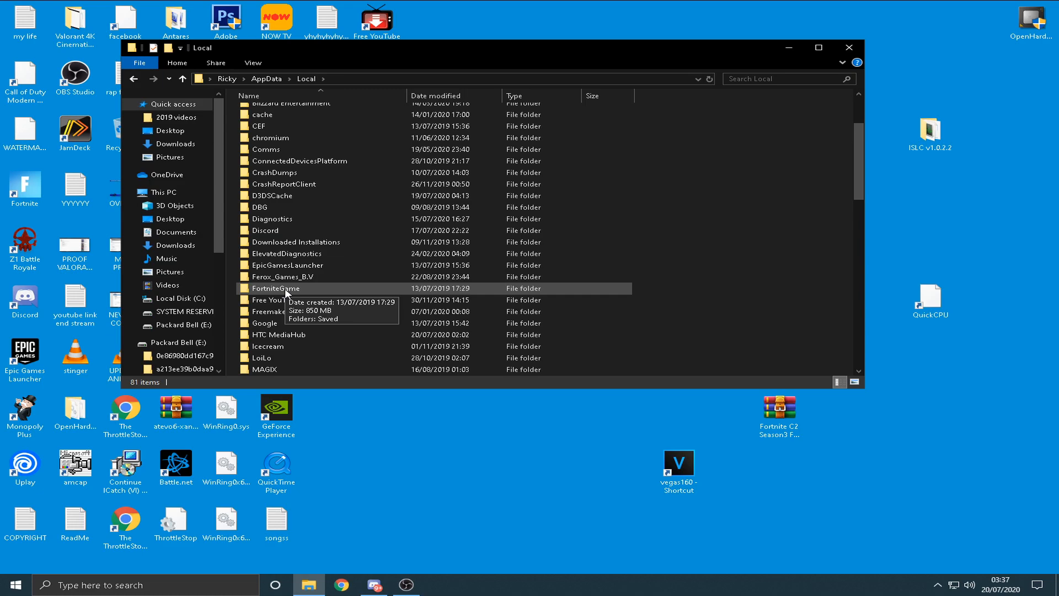
# Navigate into FortniteGame > Saved > Config > WindowsClient to reach GameUserSettings
pyautogui.doubleClick(274, 288)
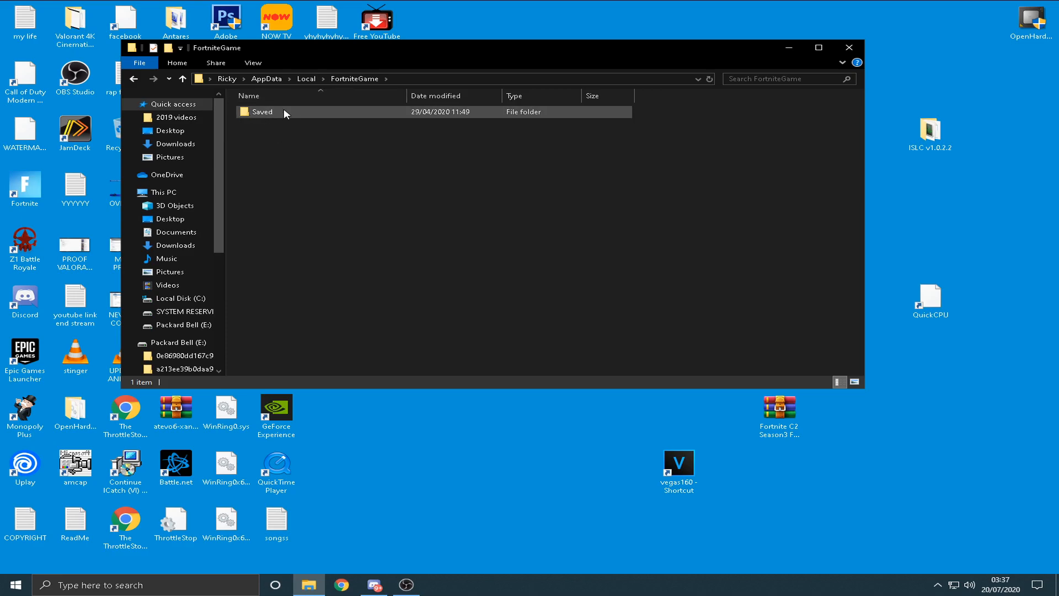
pyautogui.doubleClick(263, 111)
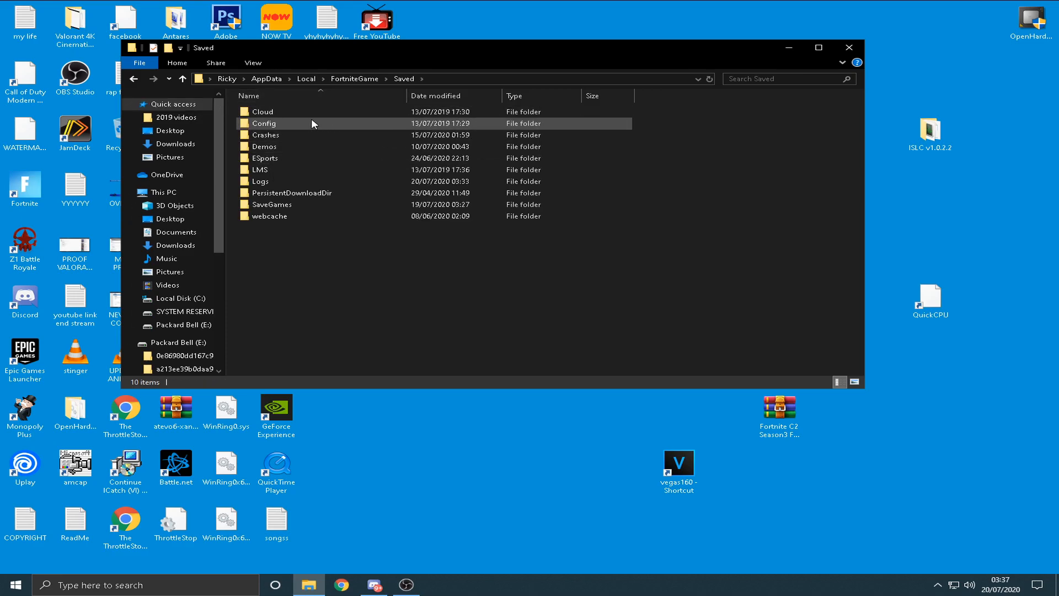
pyautogui.doubleClick(264, 123)
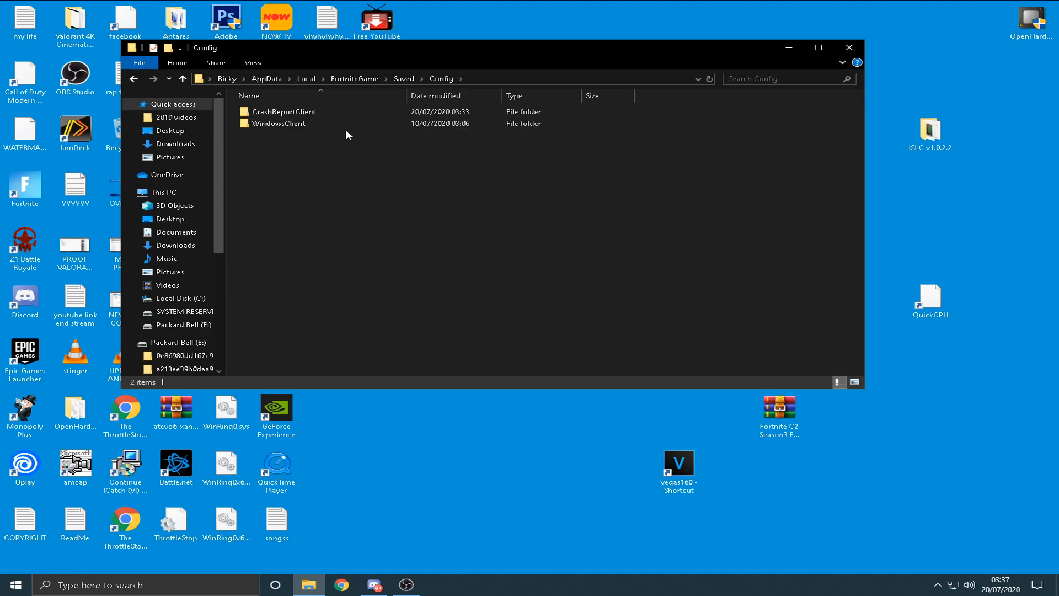
pyautogui.moveTo(276, 123)
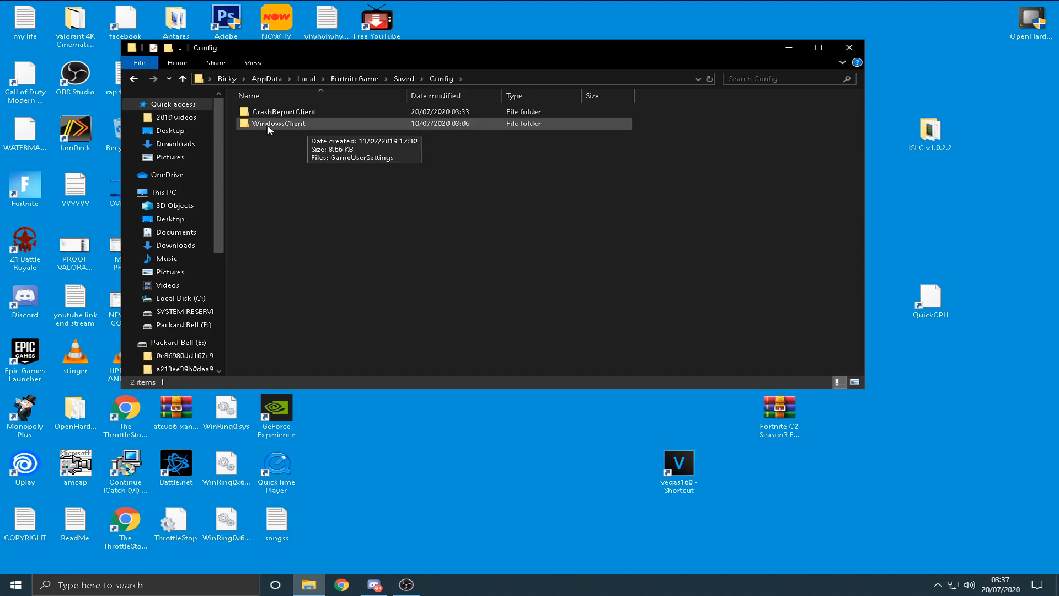
pyautogui.doubleClick(278, 122)
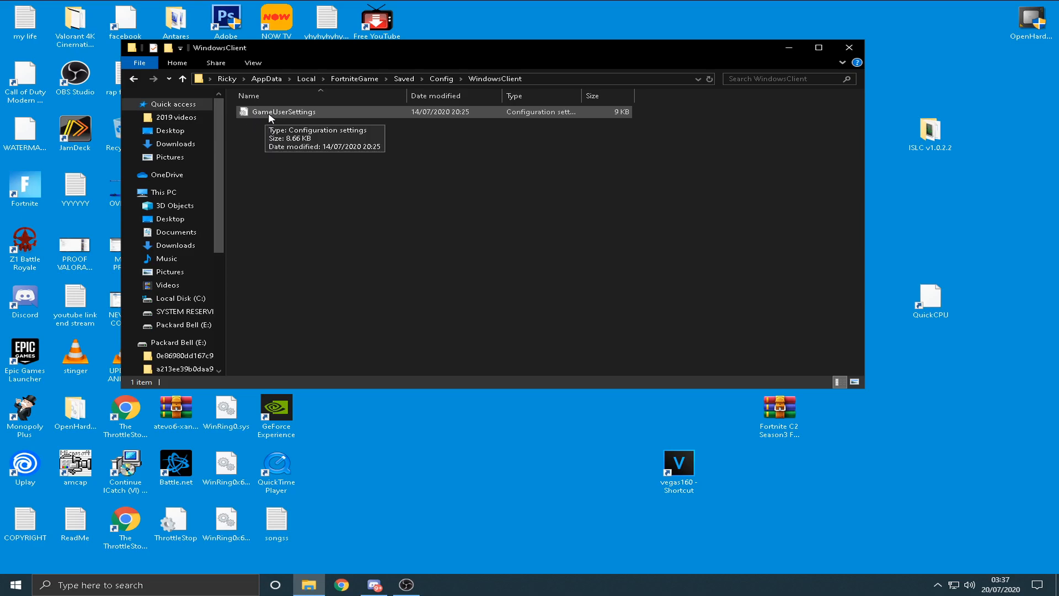
pyautogui.moveTo(279, 125)
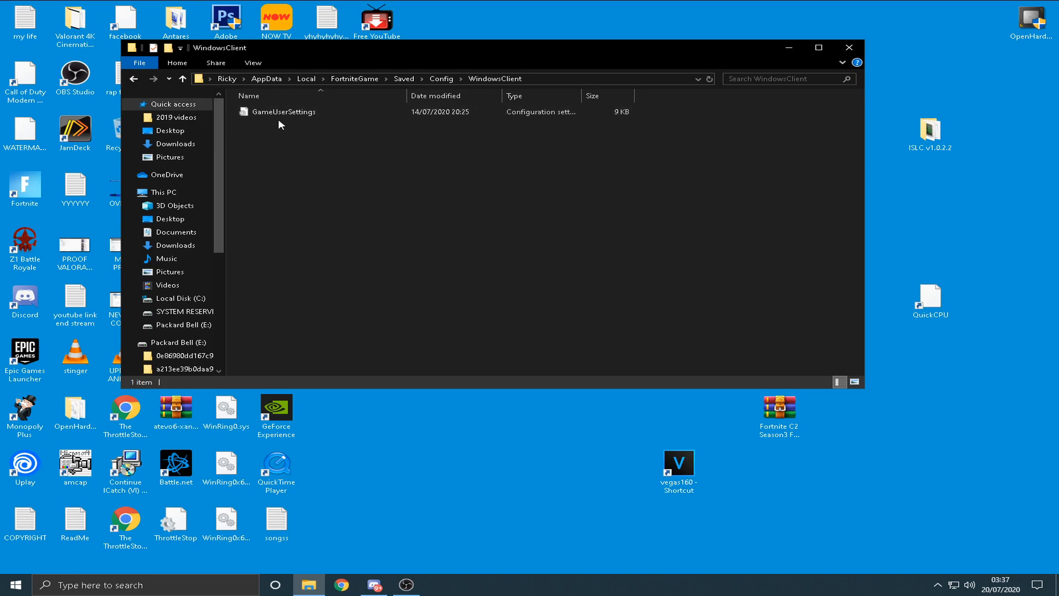
pyautogui.moveTo(284, 112)
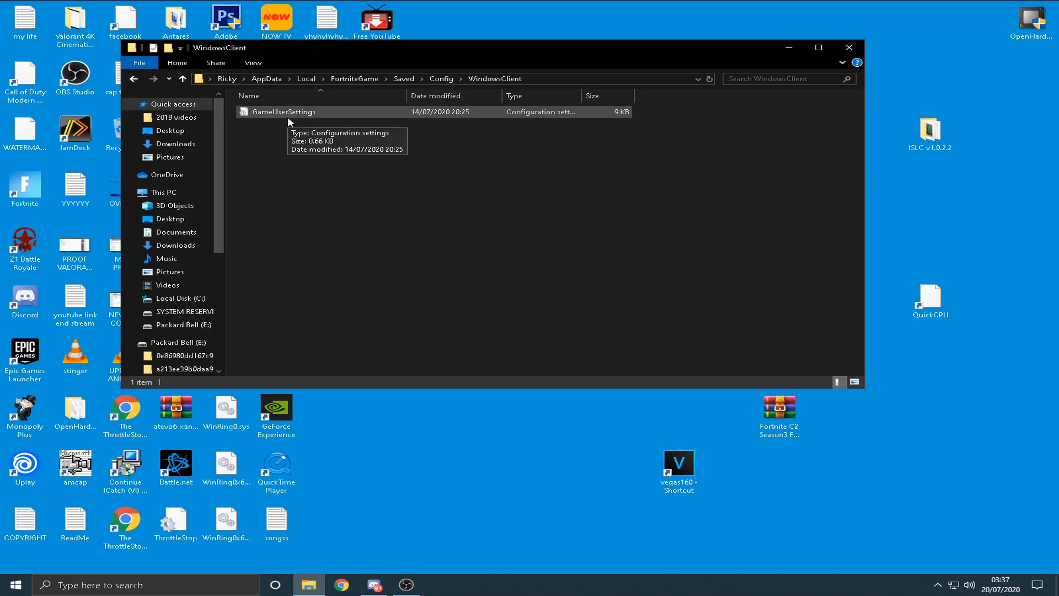
pyautogui.moveTo(280, 122)
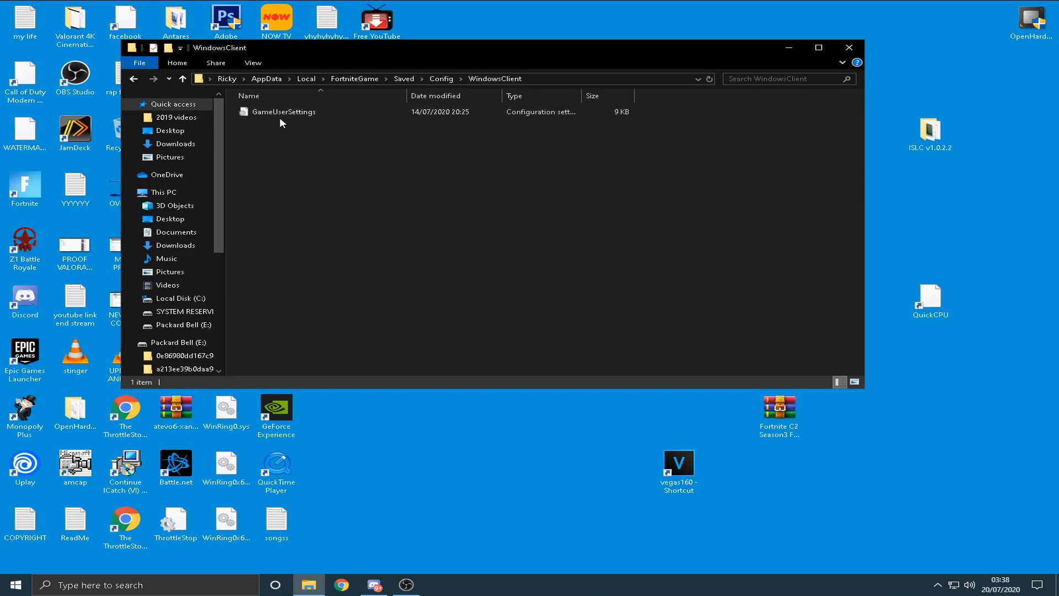
# Toggle the Read-only attribute in the GameUserSettings file's properties
pyautogui.rightClick(282, 111)
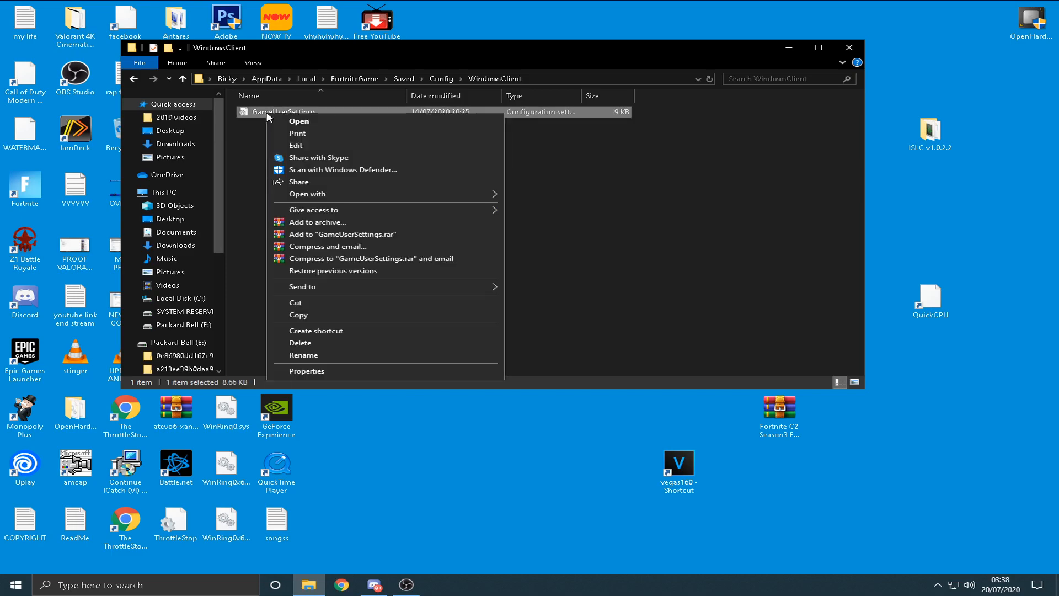
pyautogui.moveTo(337, 375)
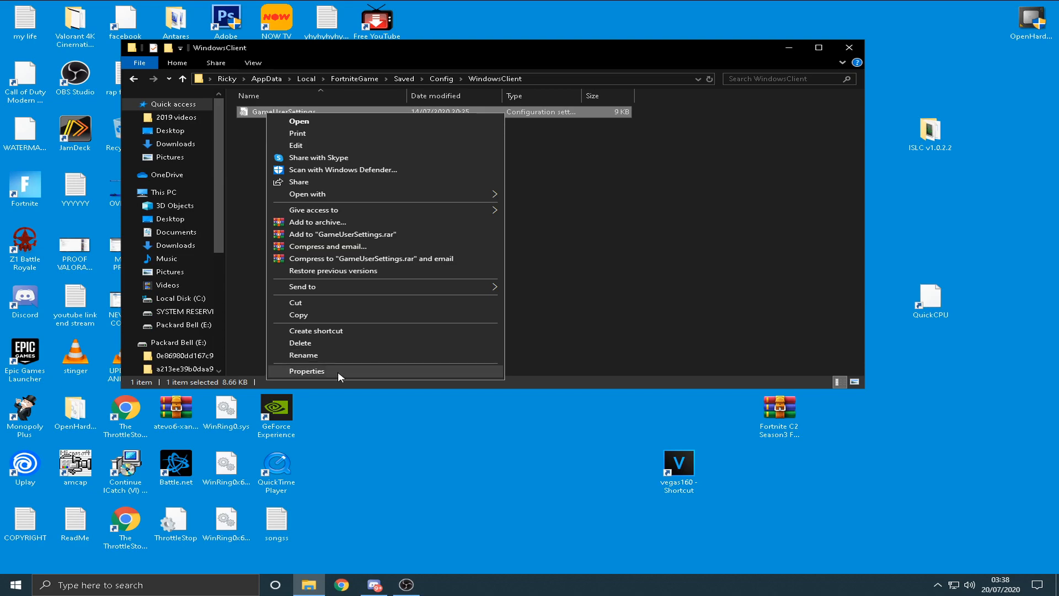
pyautogui.click(306, 370)
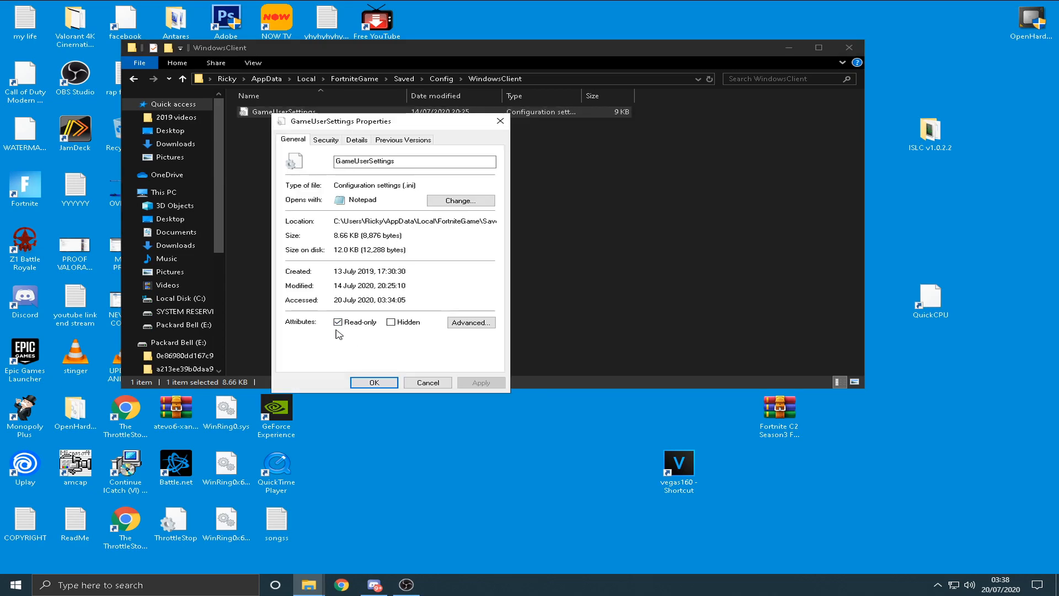
pyautogui.click(338, 322)
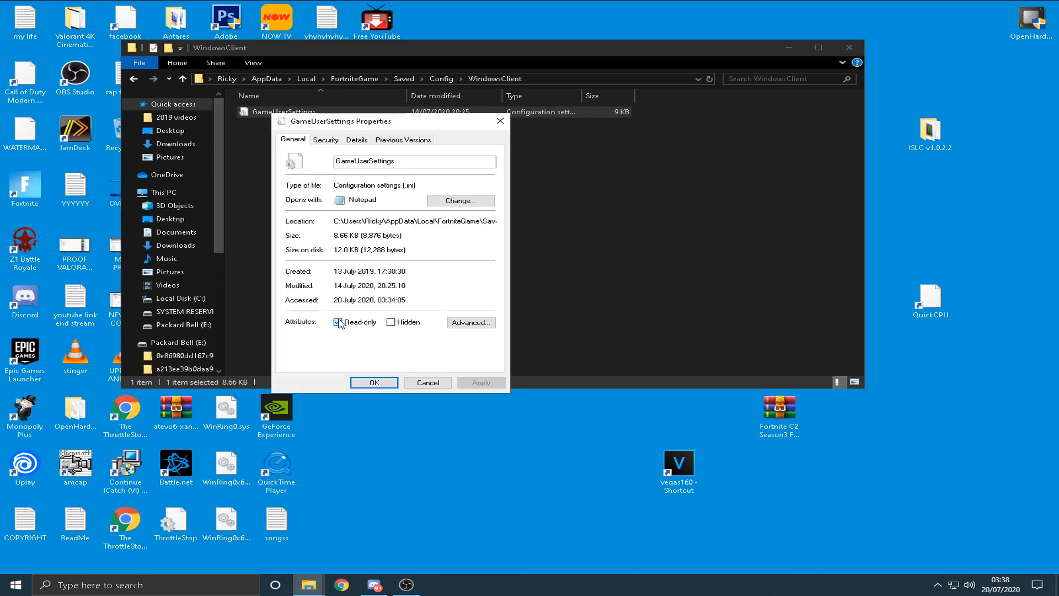
pyautogui.click(337, 322)
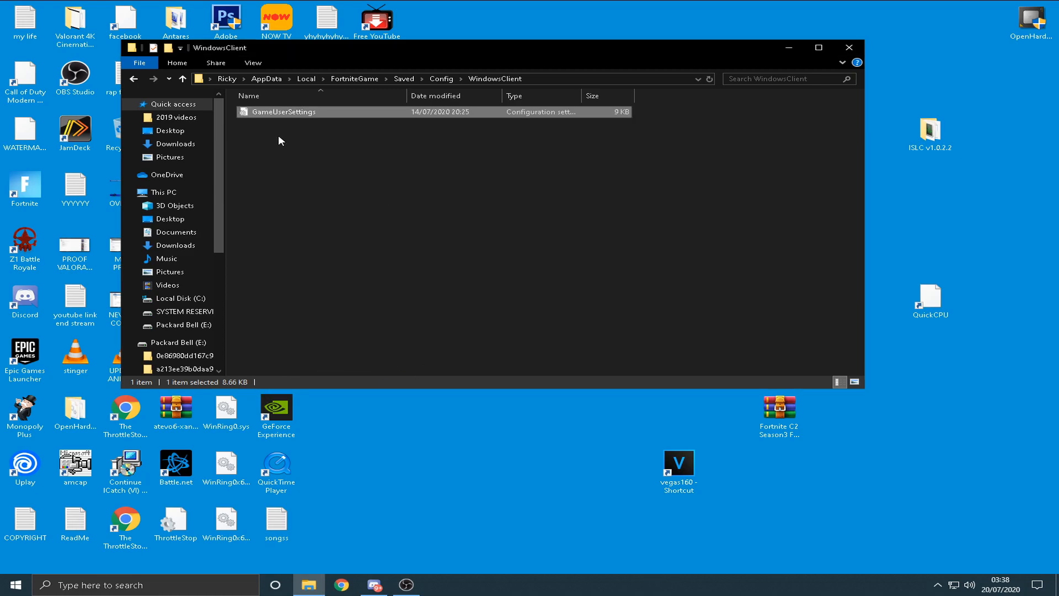
pyautogui.moveTo(308, 118)
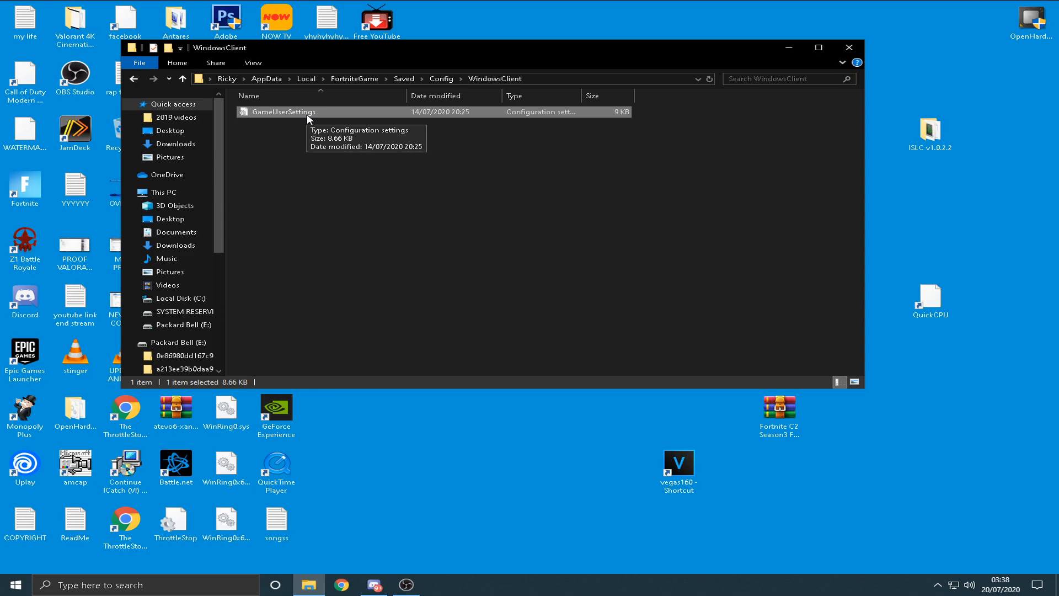
# View GameUserSettings maximized in Notepad, scrolled to the ResolutionSizeX=1600 and ResolutionSizeY=1080 lines
pyautogui.doubleClick(281, 112)
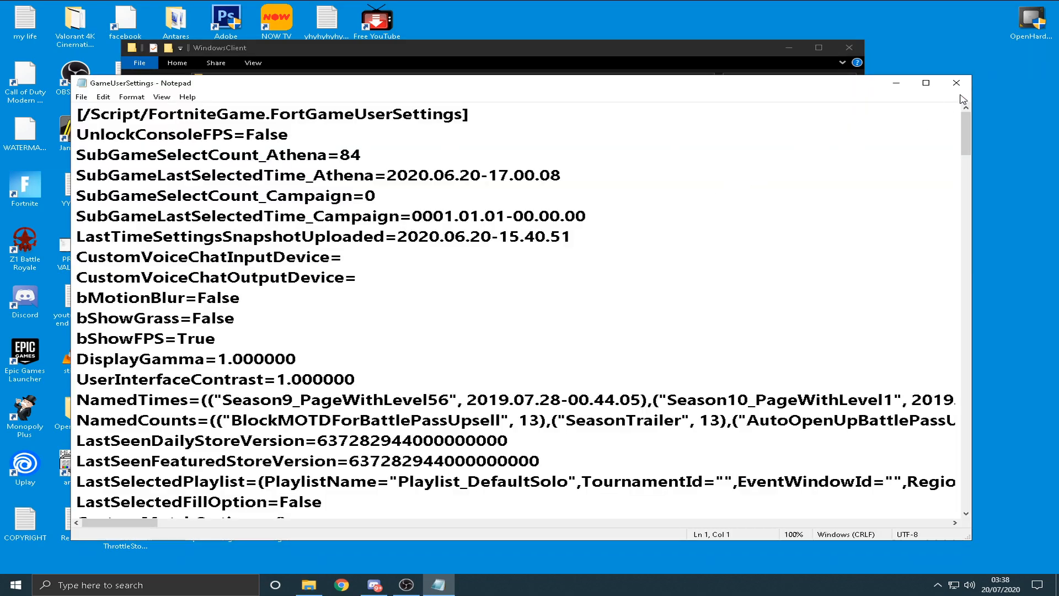
pyautogui.click(926, 83)
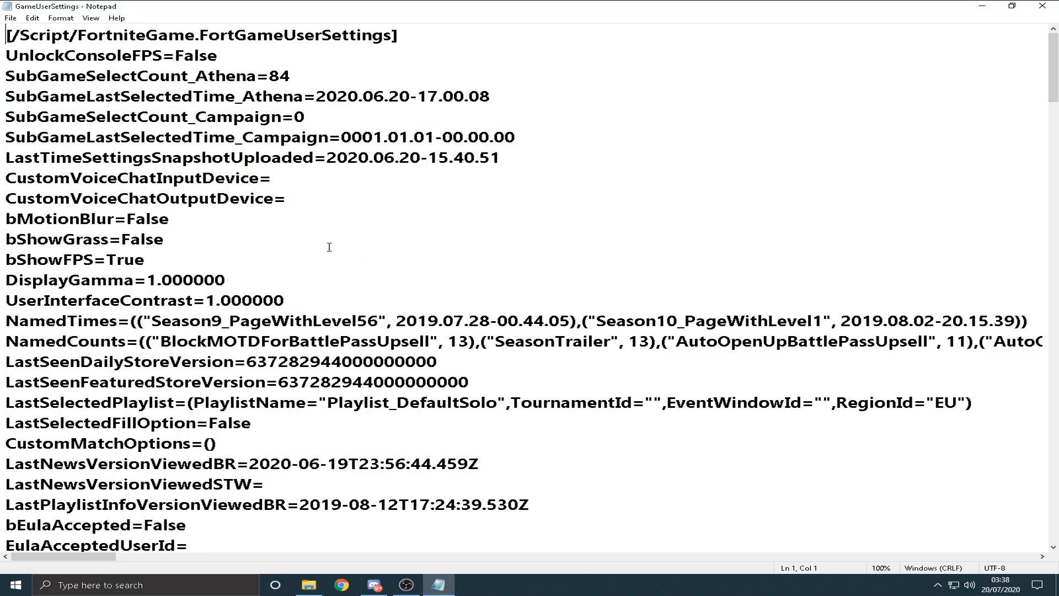
pyautogui.moveTo(368, 247)
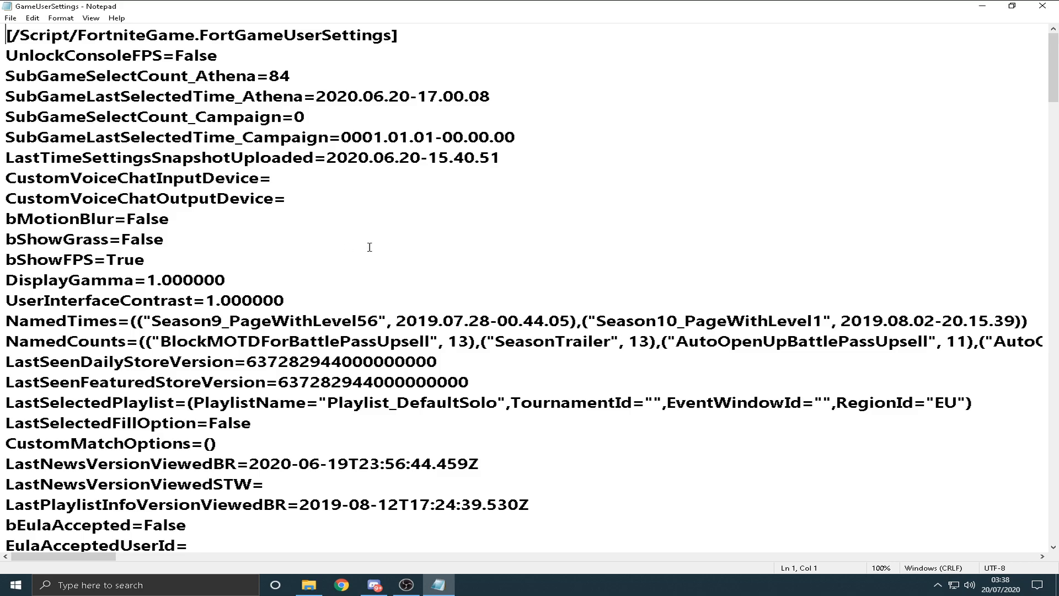
pyautogui.scroll(-3)
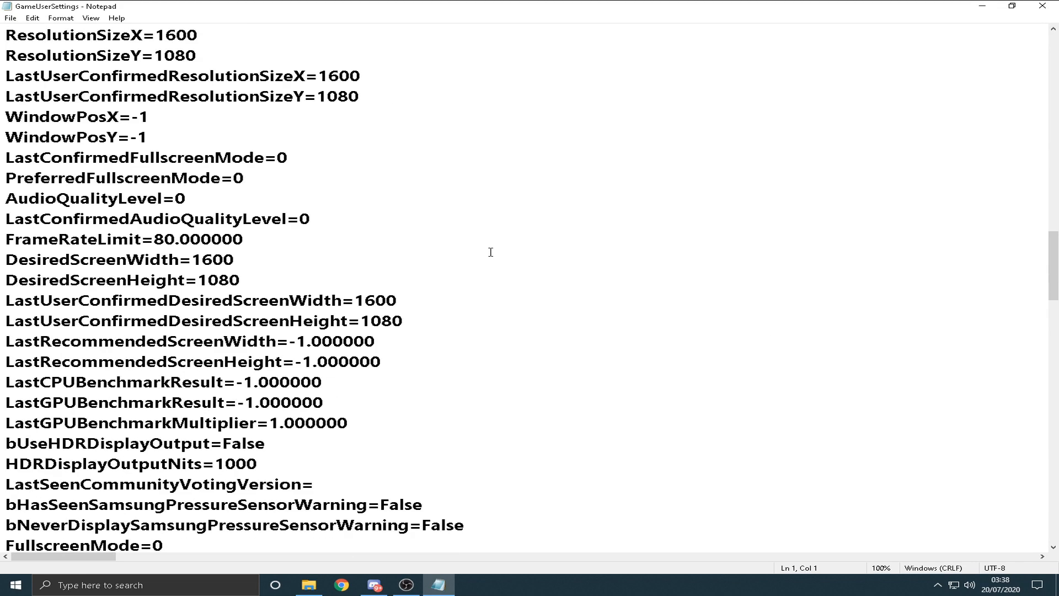
pyautogui.scroll(3)
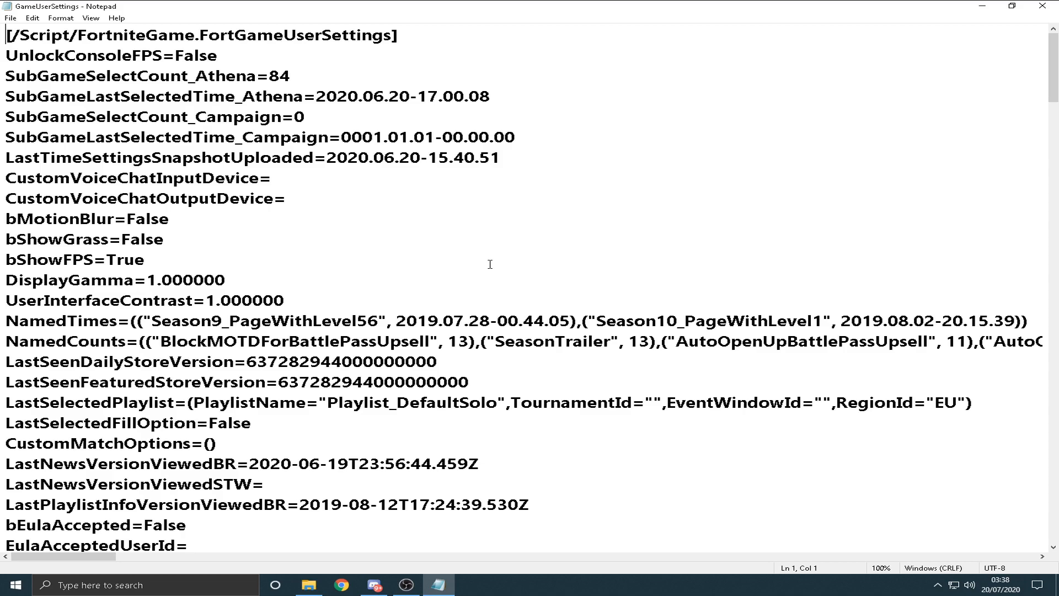
pyautogui.scroll(-3)
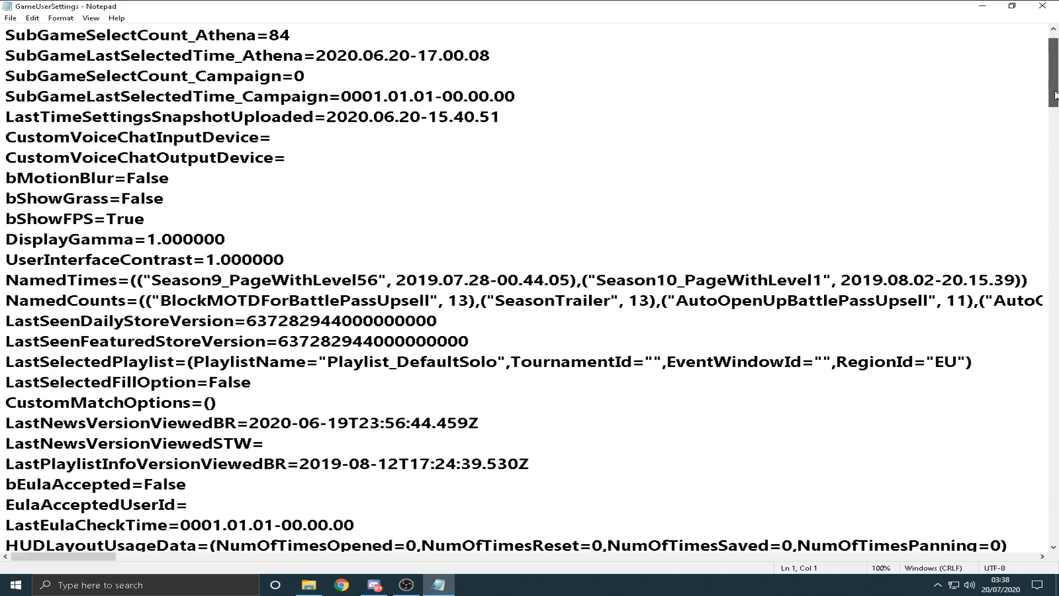
pyautogui.scroll(-3)
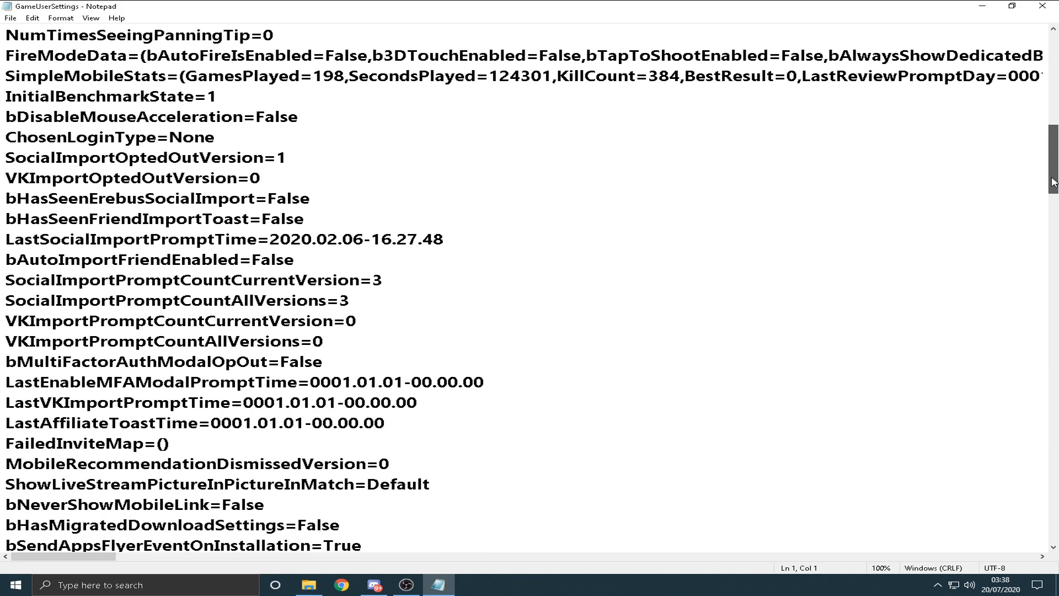
pyautogui.scroll(-3)
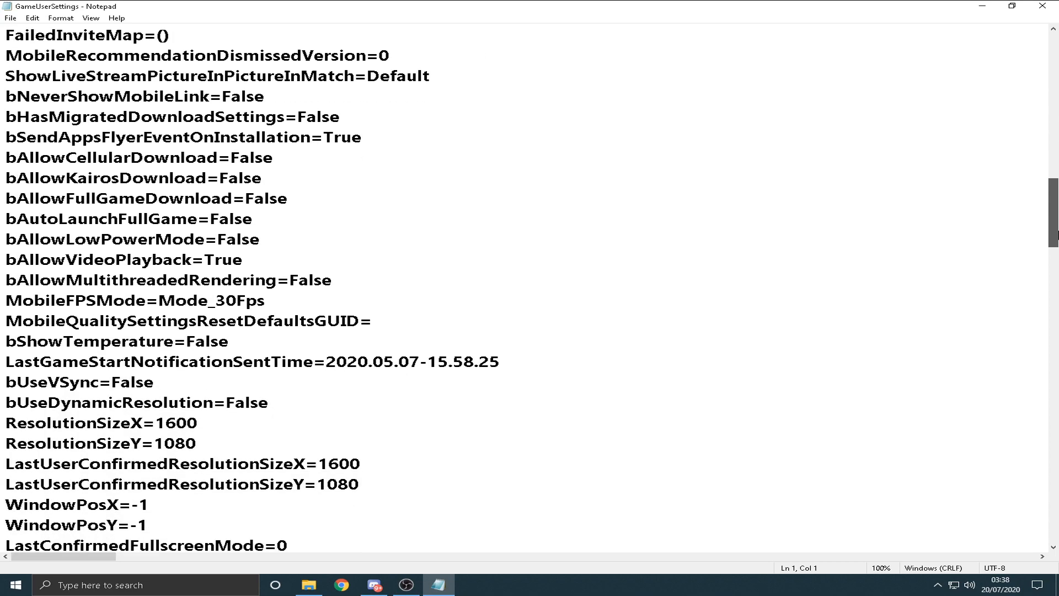
pyautogui.scroll(-3)
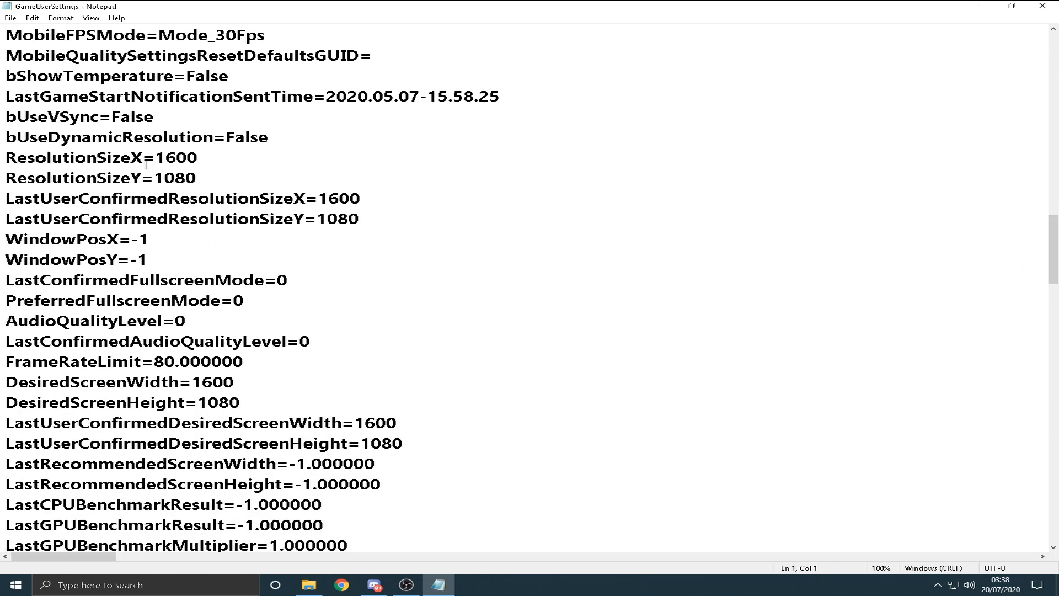
# Highlight the confirmed width/height values and the LastUserConfirmedResolutionSizeX value 1600
pyautogui.moveTo(152, 158); pyautogui.dragTo(200, 179)
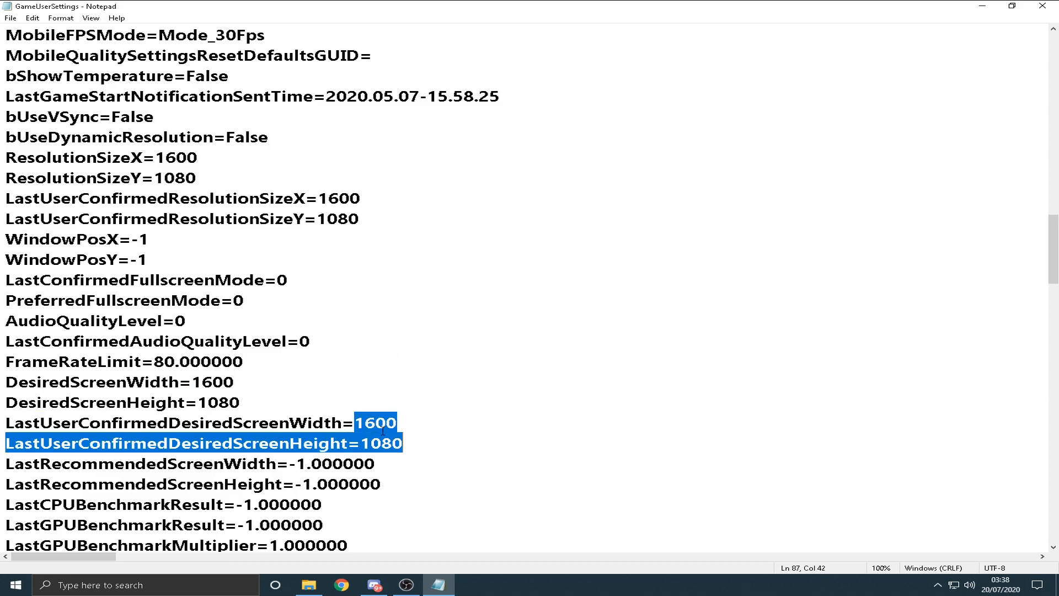
pyautogui.click(317, 169)
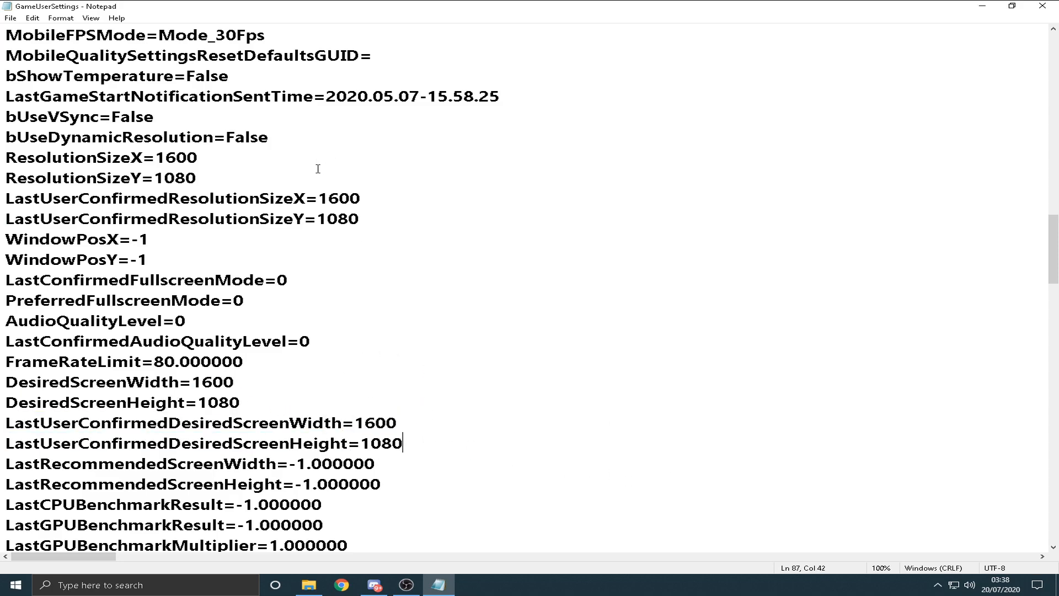
pyautogui.doubleClick(339, 198)
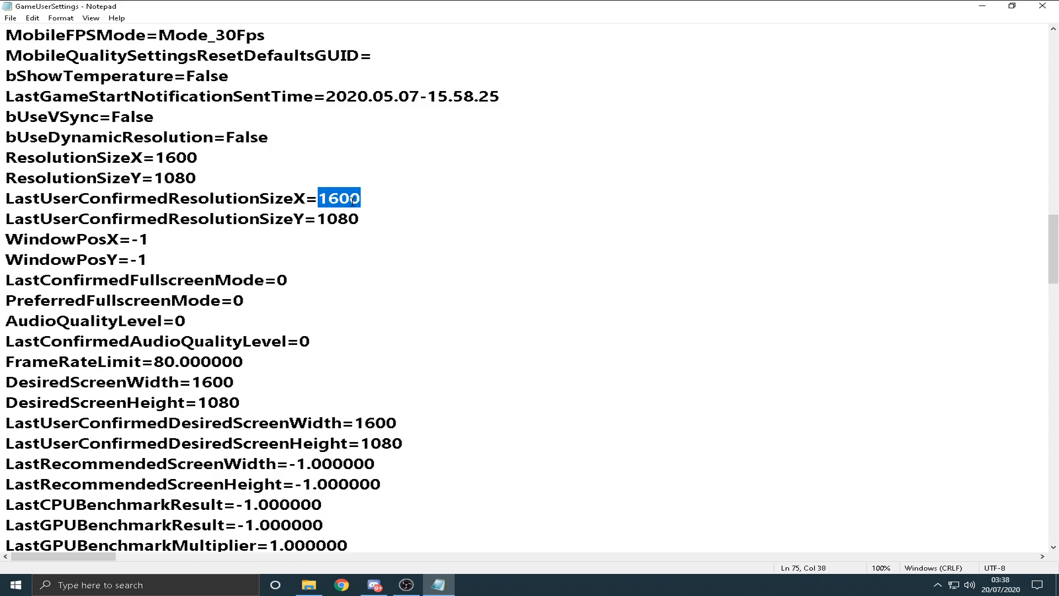
pyautogui.moveTo(367, 244)
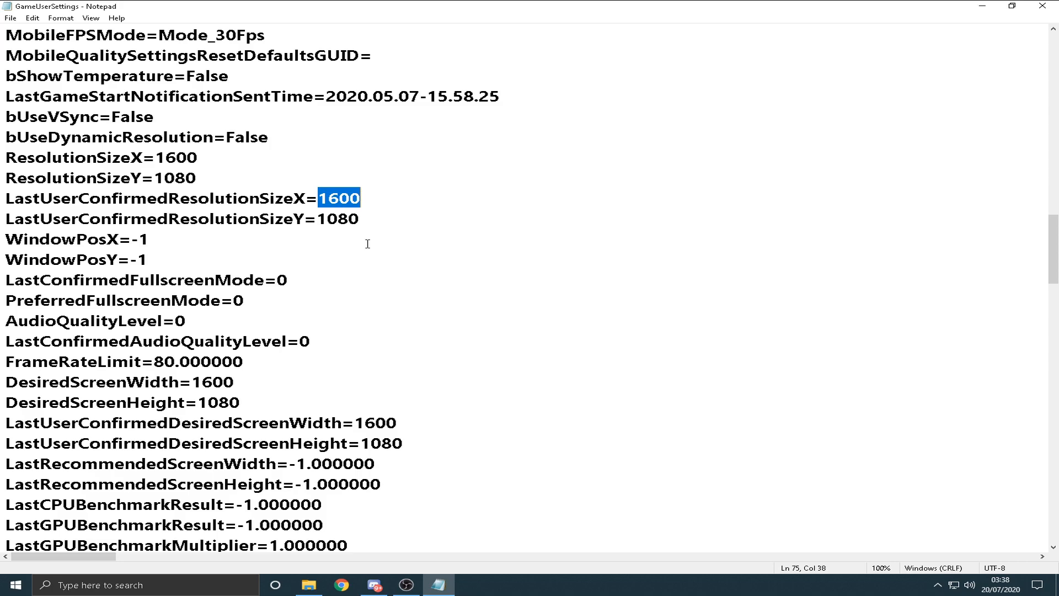
pyautogui.click(182, 177)
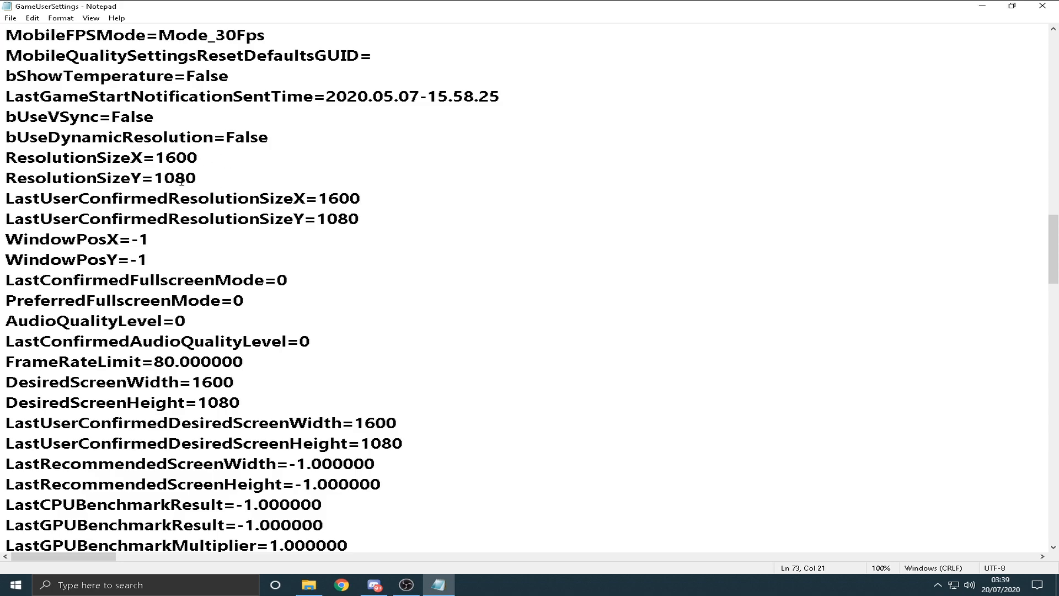
# Highlight the ResolutionSizeX, ResolutionSizeY and DesiredScreenHeight values, then close Notepad leaving 1600×1080
pyautogui.doubleClick(188, 157)
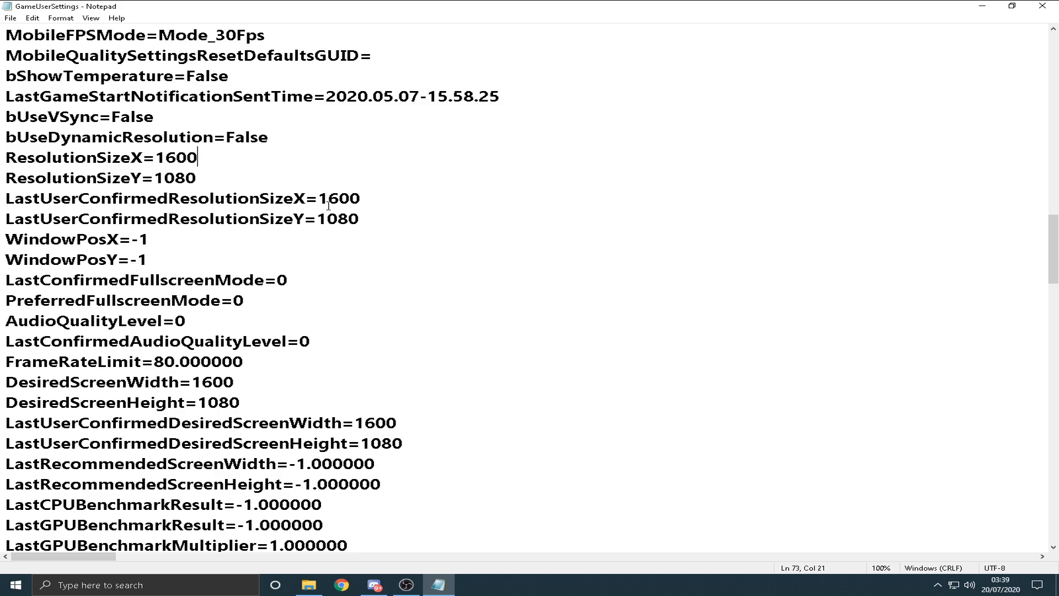
pyautogui.moveTo(391, 163)
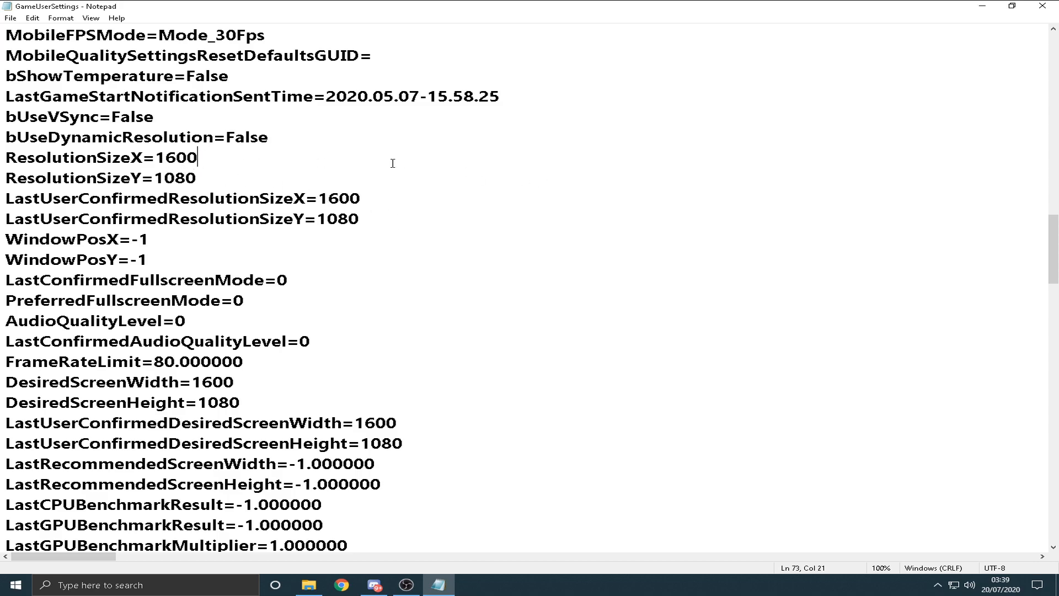
pyautogui.moveTo(312, 180)
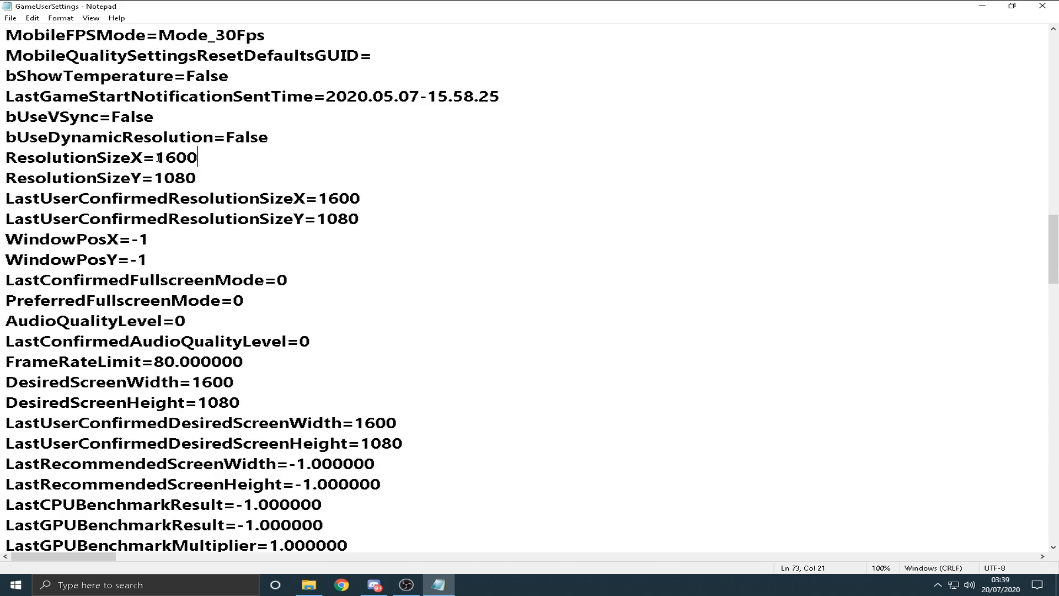
pyautogui.doubleClick(176, 178)
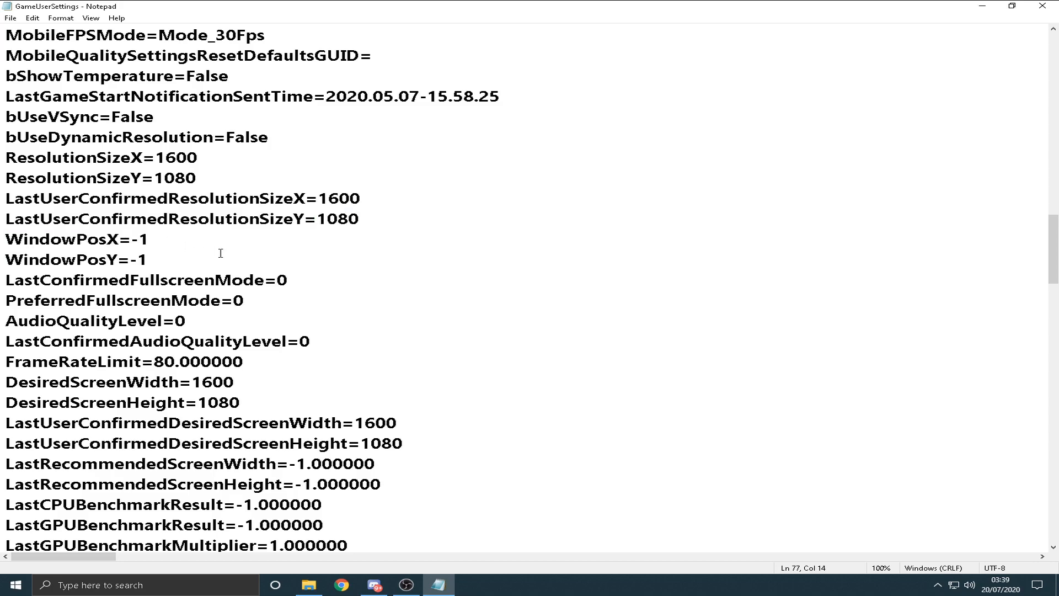
pyautogui.doubleClick(207, 382)
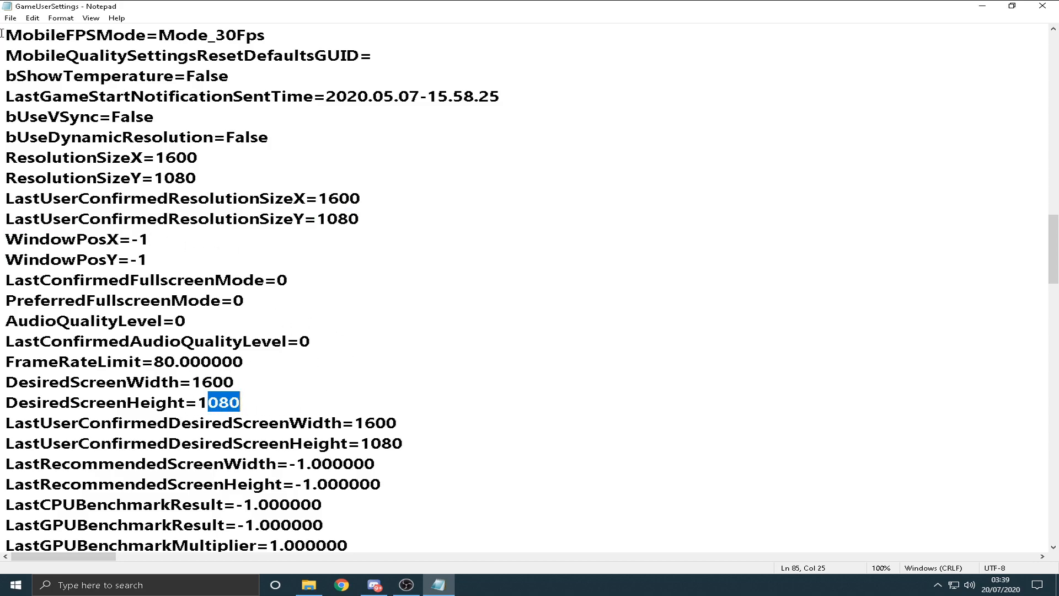
pyautogui.click(9, 18)
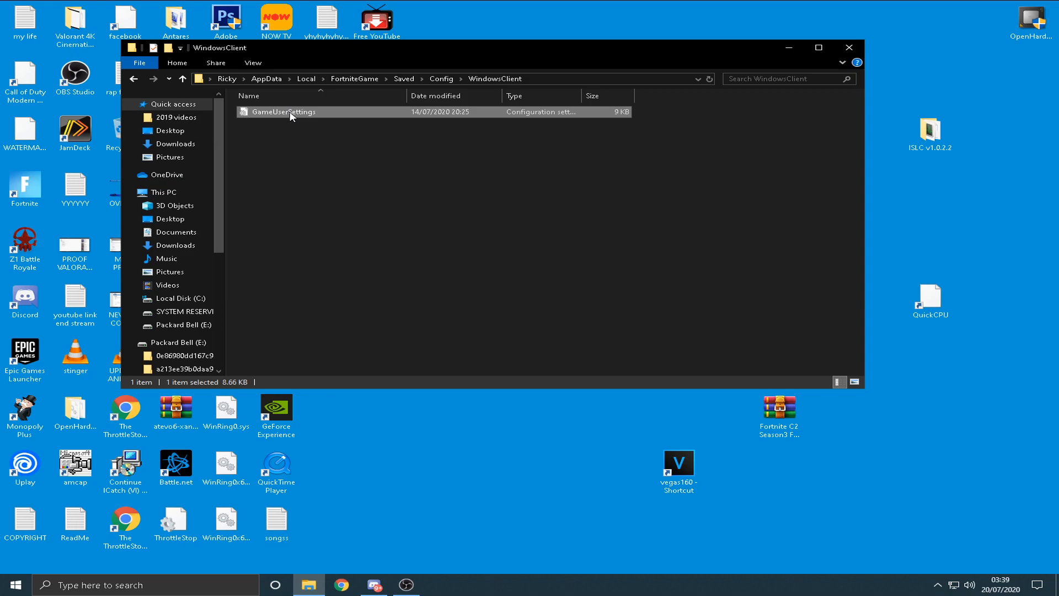
# Mark GameUserSettings as read-only in its properties and return to the desktop's context menu
pyautogui.rightClick(283, 111)
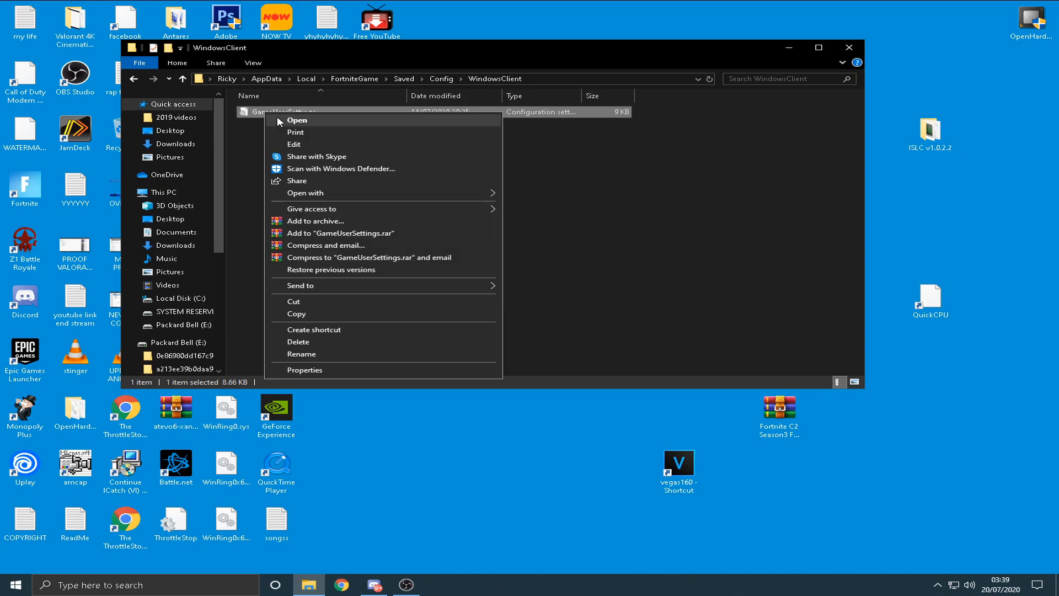
pyautogui.click(305, 370)
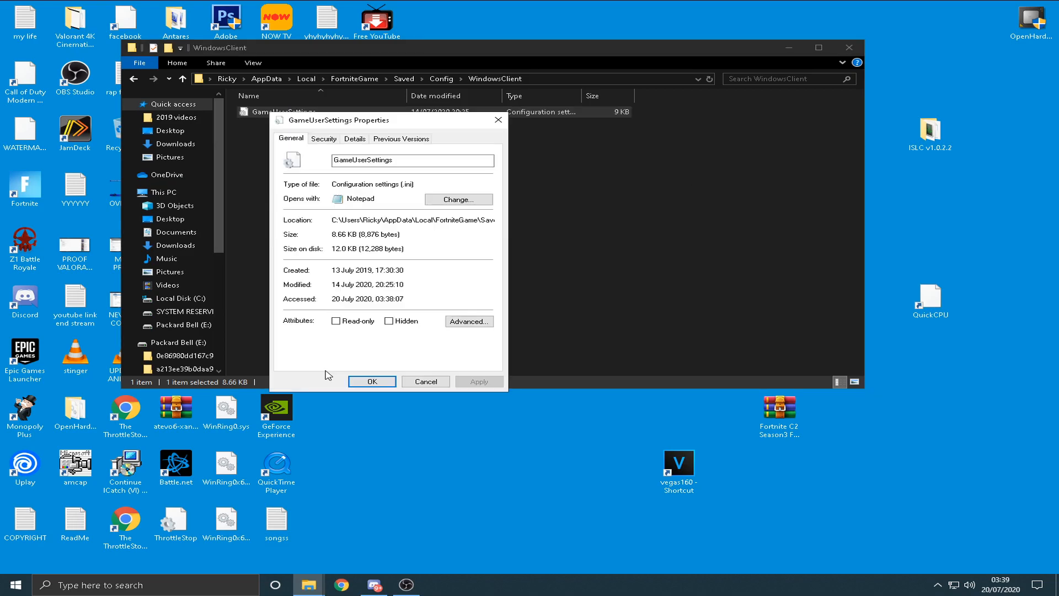
pyautogui.click(335, 321)
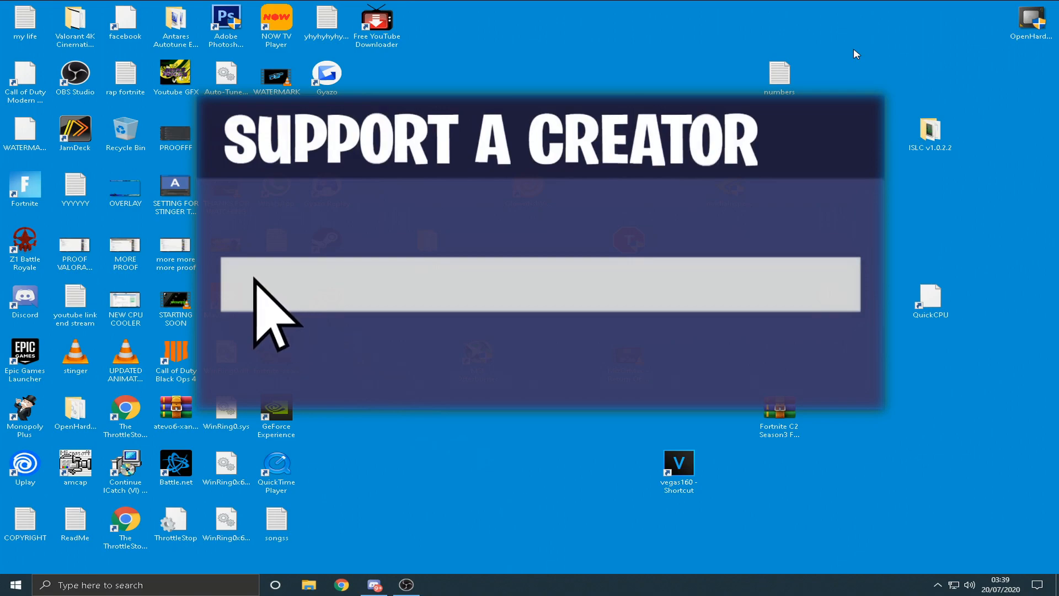
pyautogui.moveTo(452, 365)
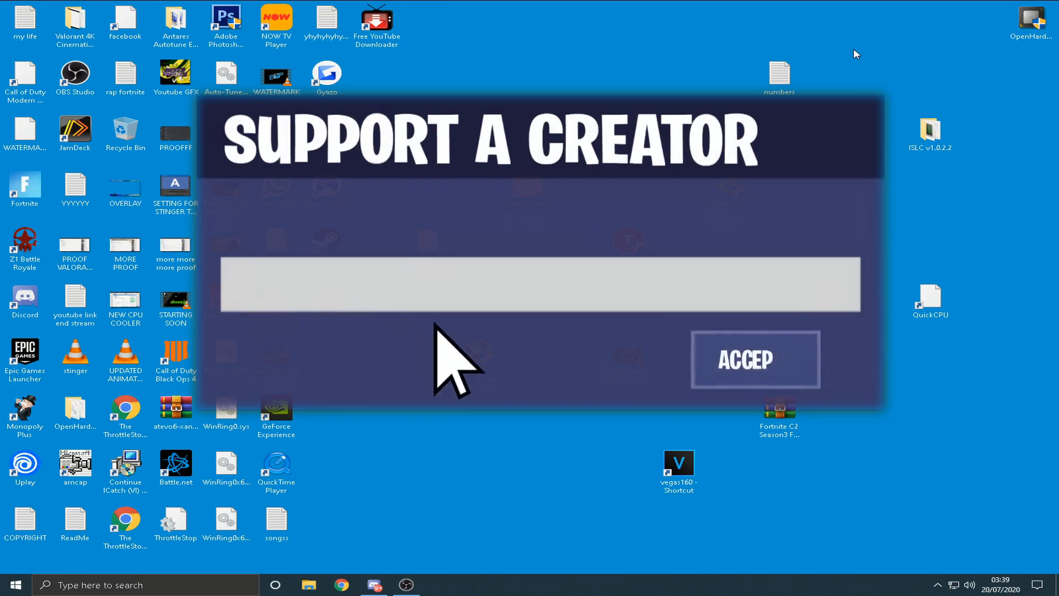
pyautogui.write('RICKS-TRICKS')
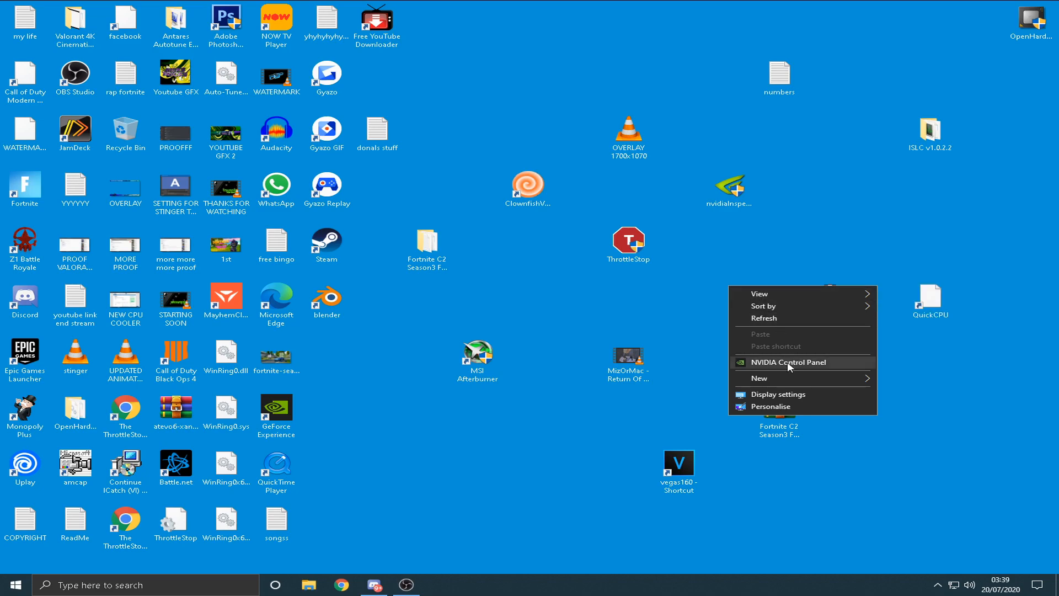
# Launch NVIDIA Control Panel, go to Change resolution and list the existing custom resolutions
pyautogui.click(763, 320)
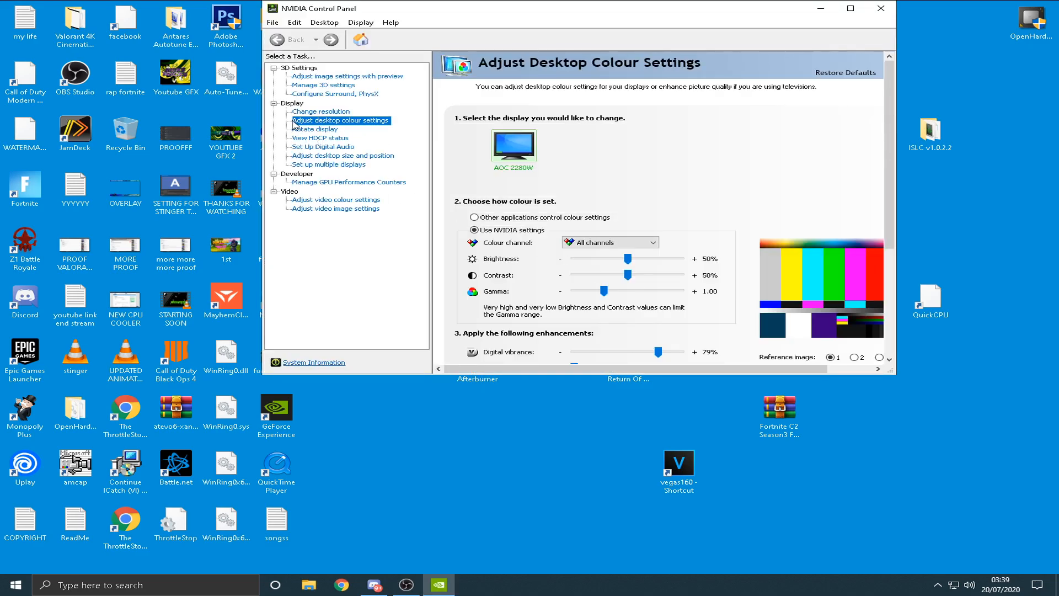
pyautogui.click(321, 111)
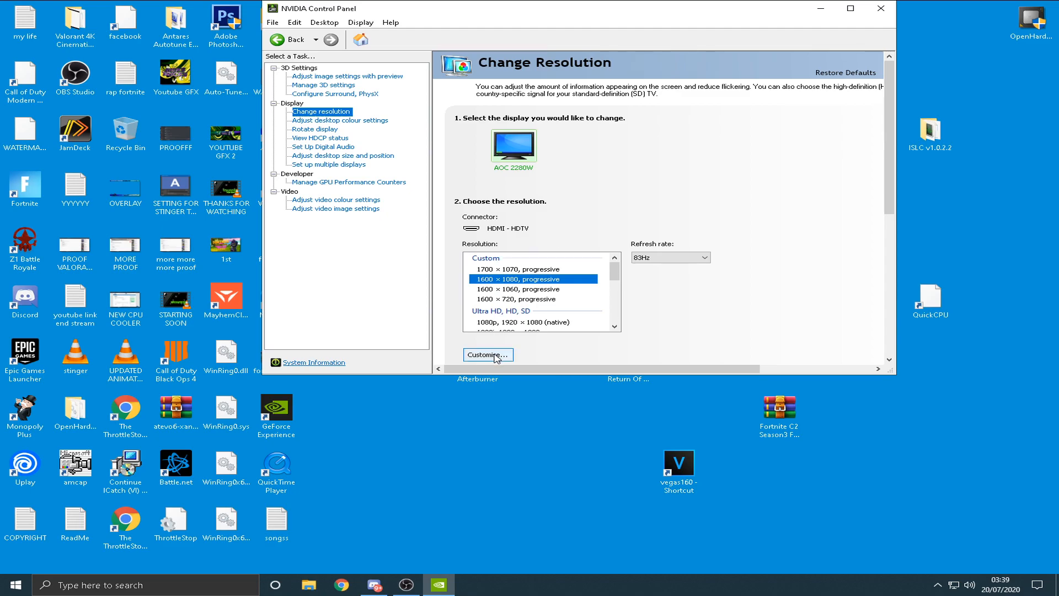
pyautogui.moveTo(489, 279)
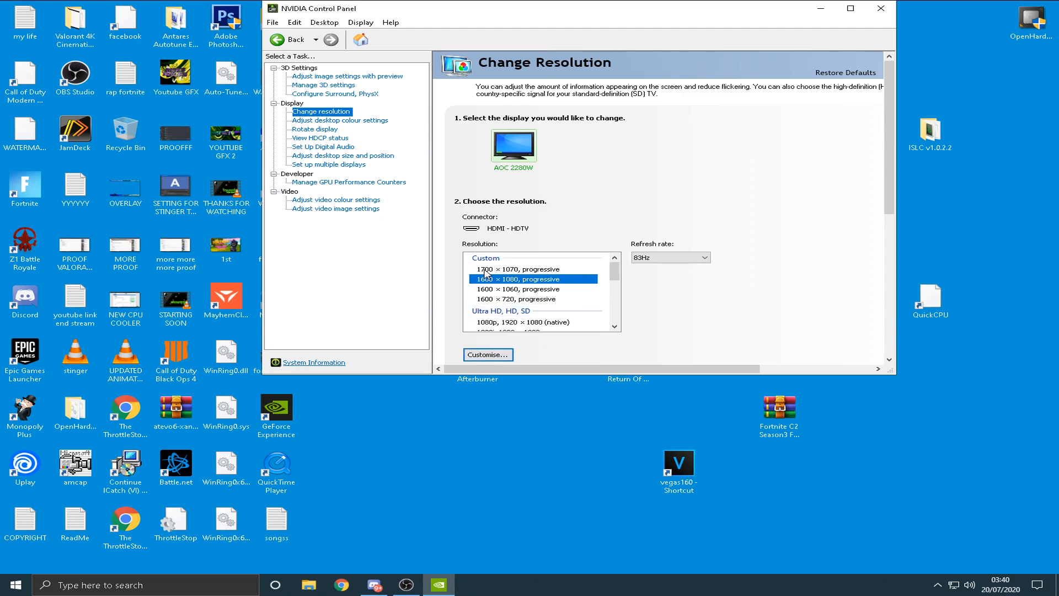
pyautogui.moveTo(549, 279)
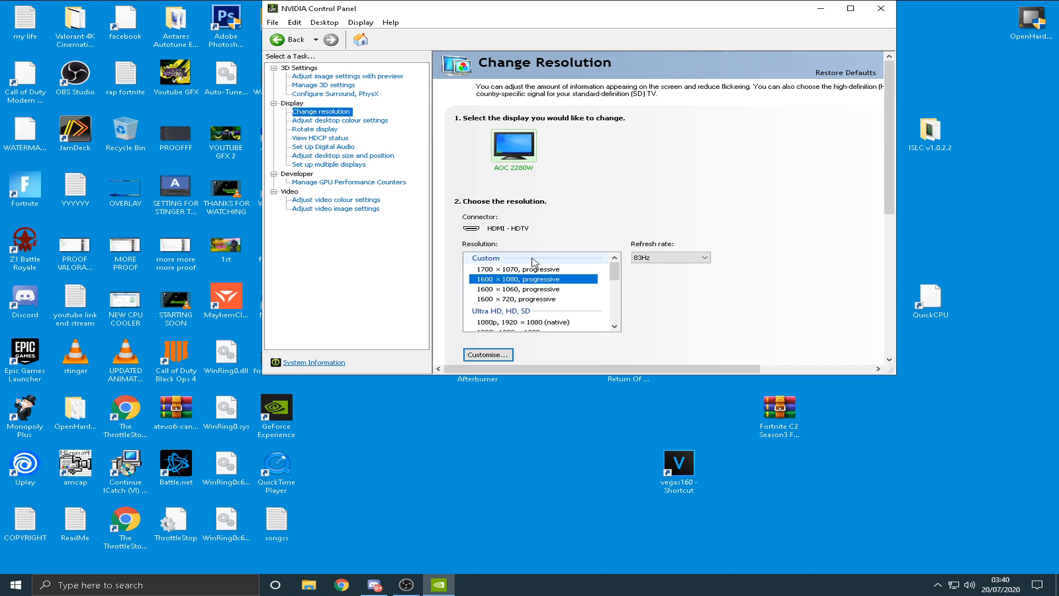
pyautogui.moveTo(567, 319)
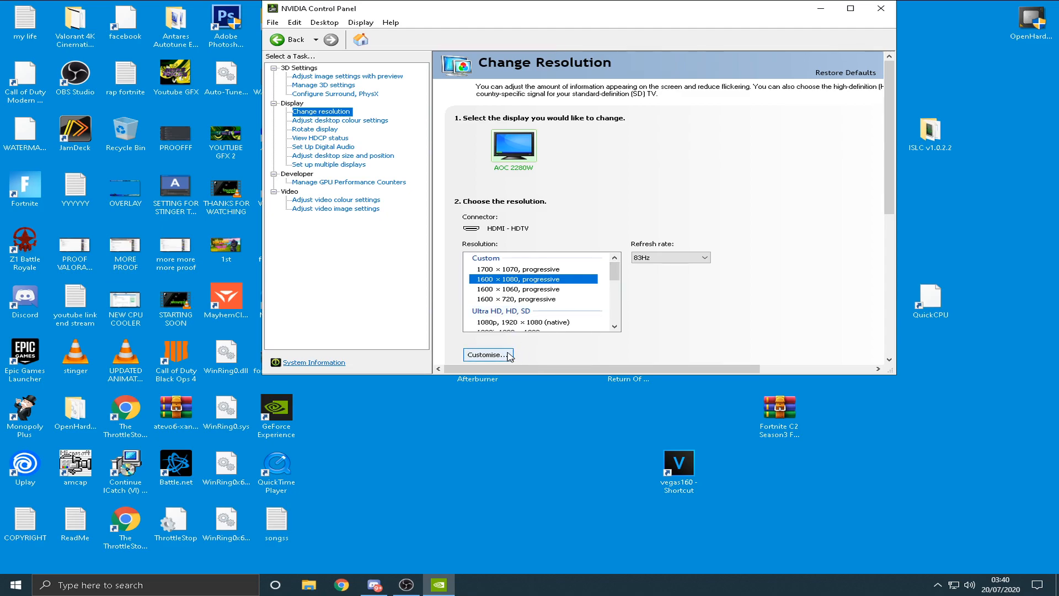
pyautogui.click(487, 354)
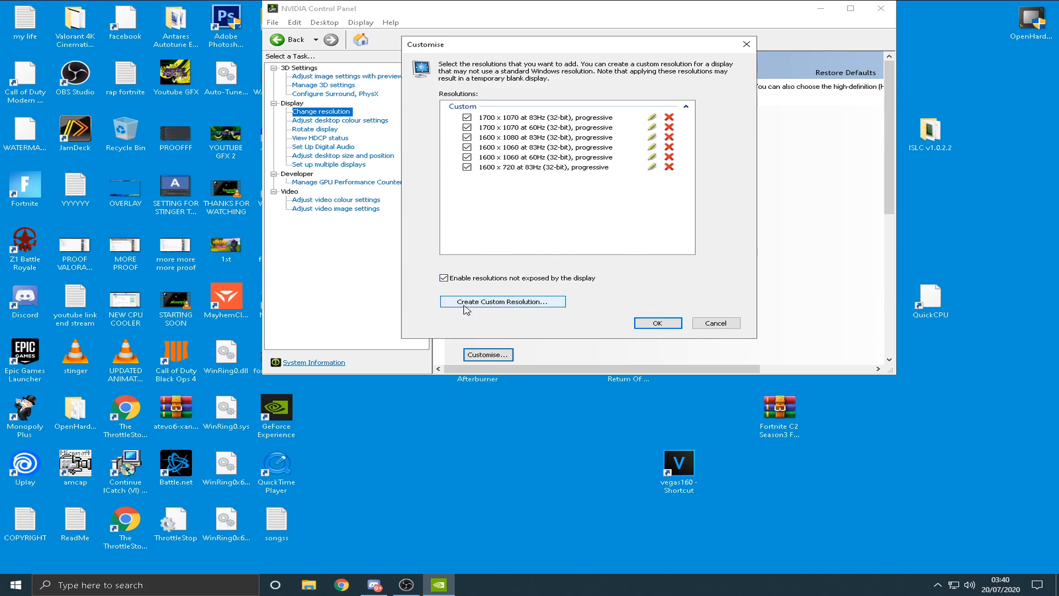
# Create a 1200 × 1080 custom resolution, test it and keep it
pyautogui.click(501, 301)
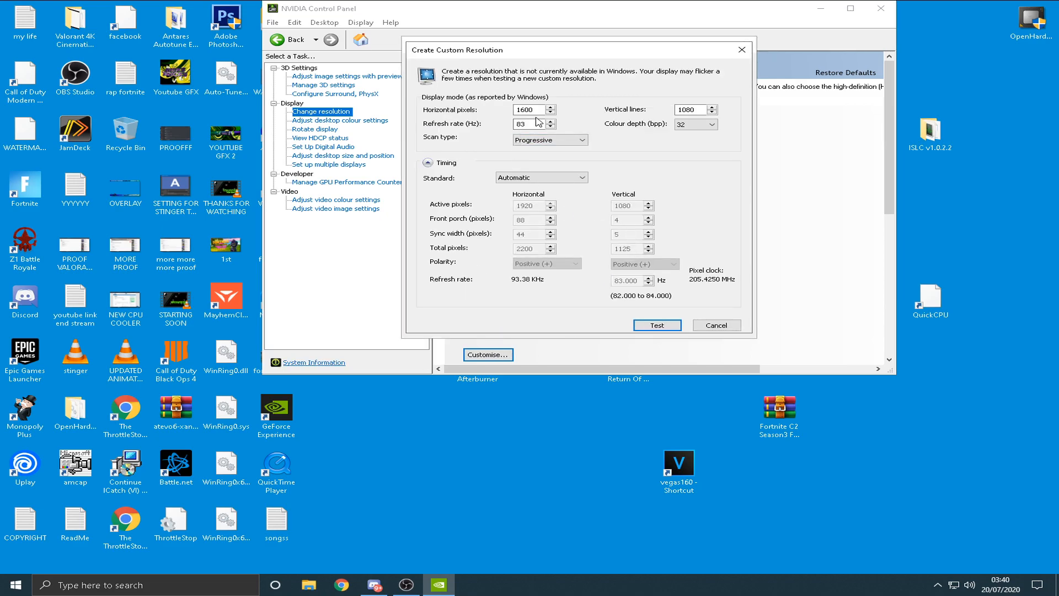
pyautogui.tripleClick(528, 109)
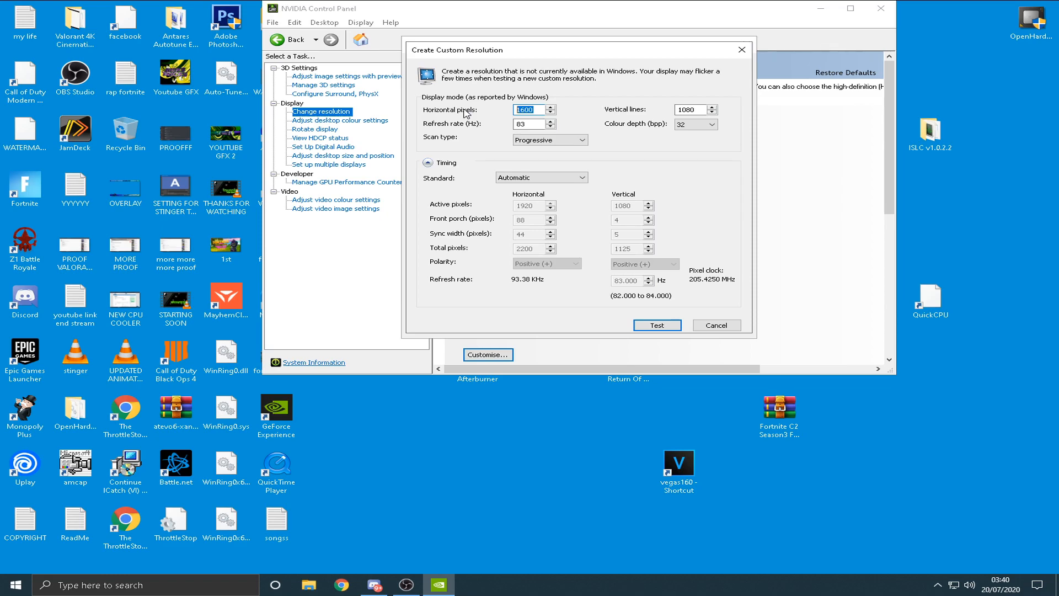
pyautogui.write('1200')
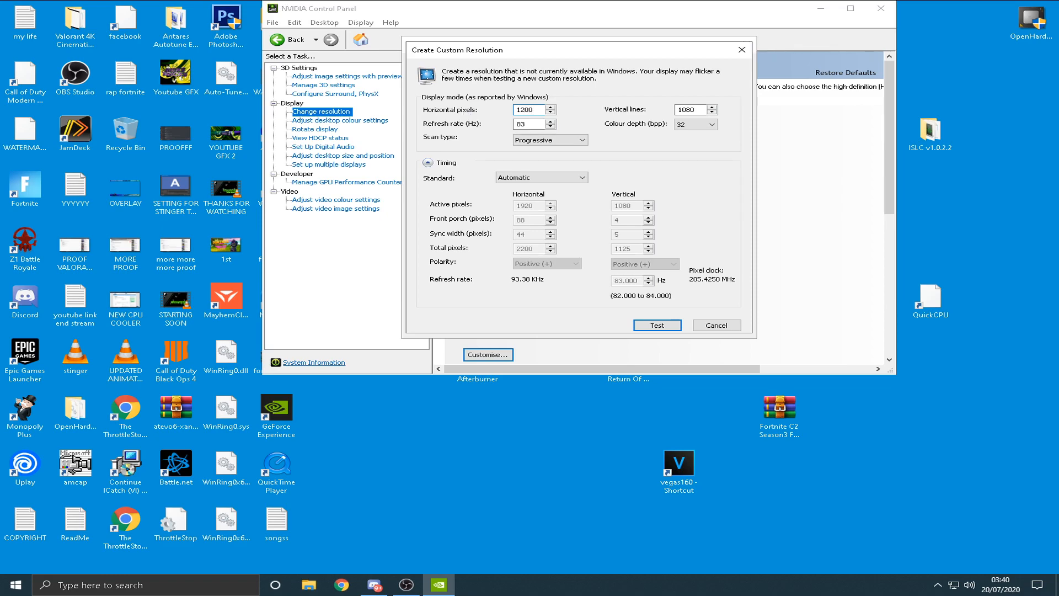
pyautogui.click(690, 109)
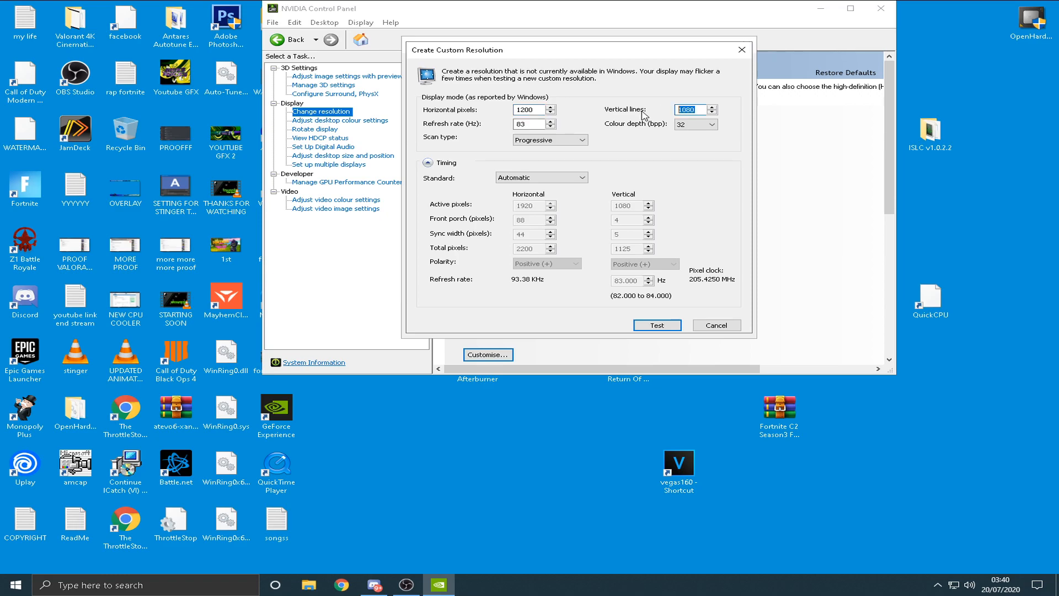
pyautogui.moveTo(656, 324)
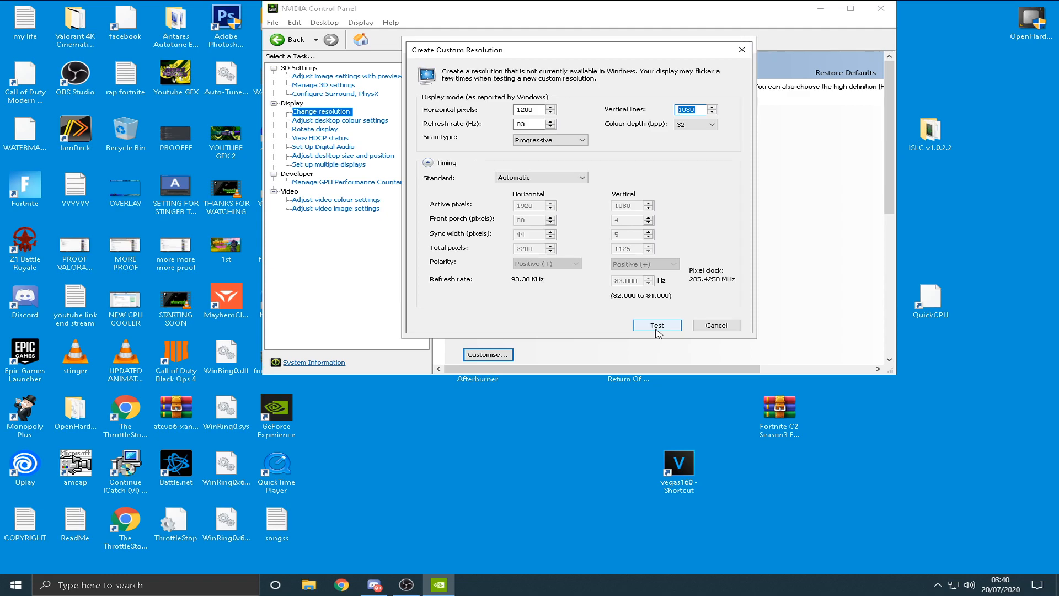
pyautogui.click(655, 324)
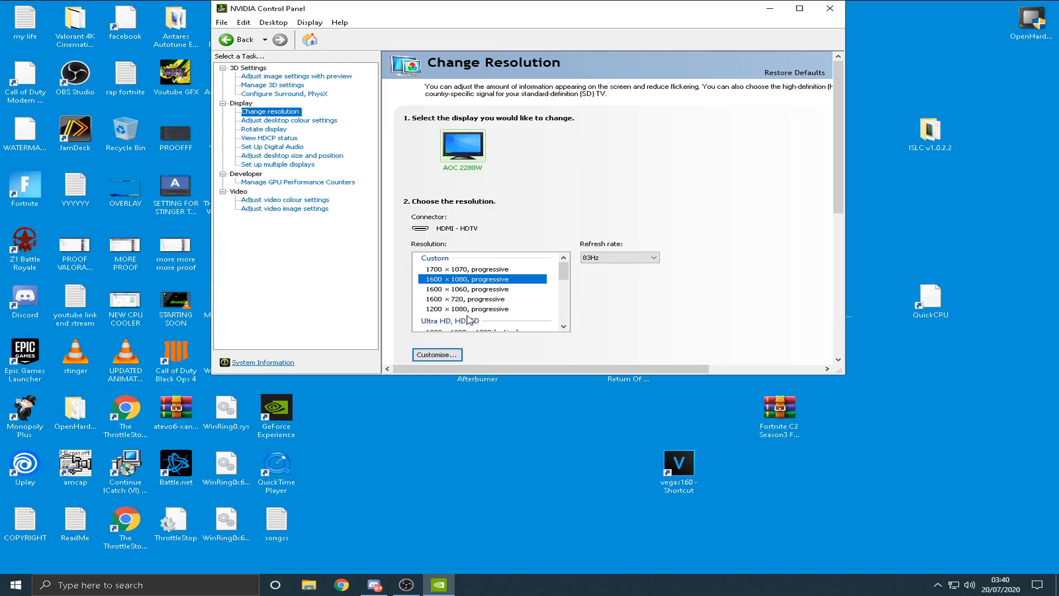
pyautogui.click(465, 309)
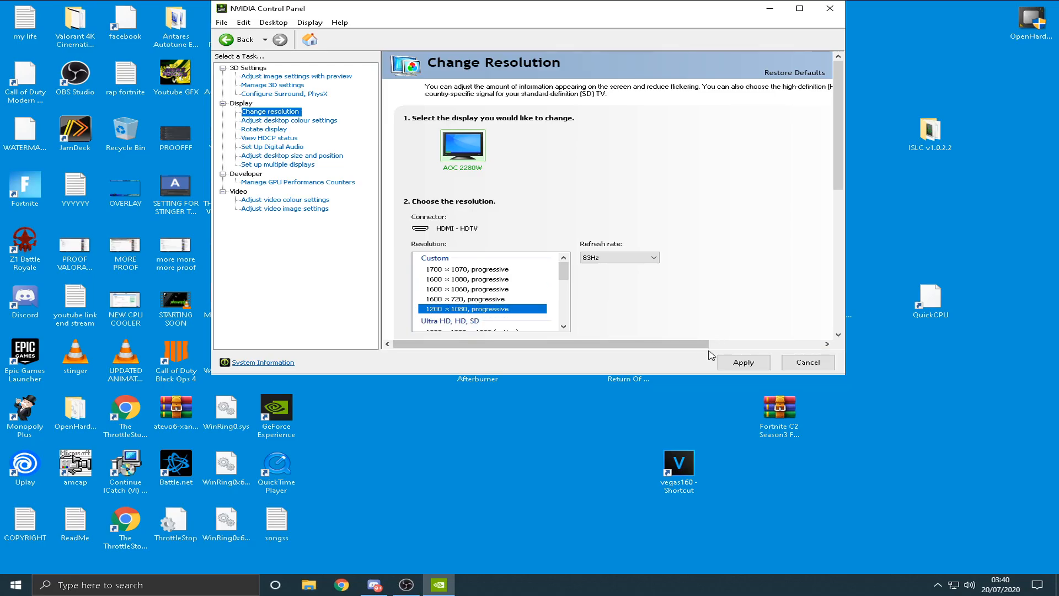
pyautogui.moveTo(479, 275)
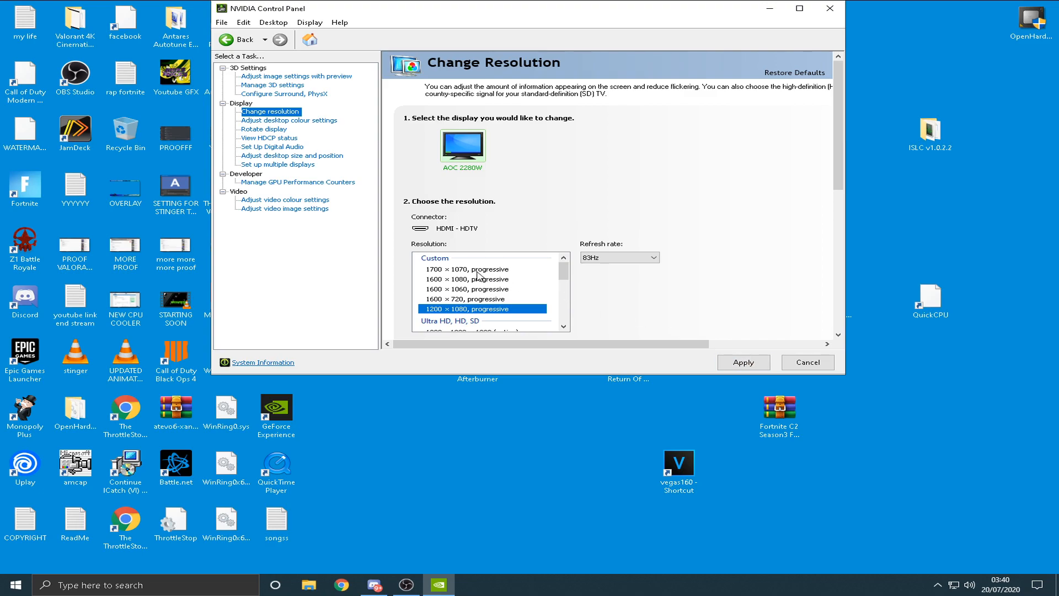
pyautogui.click(481, 279)
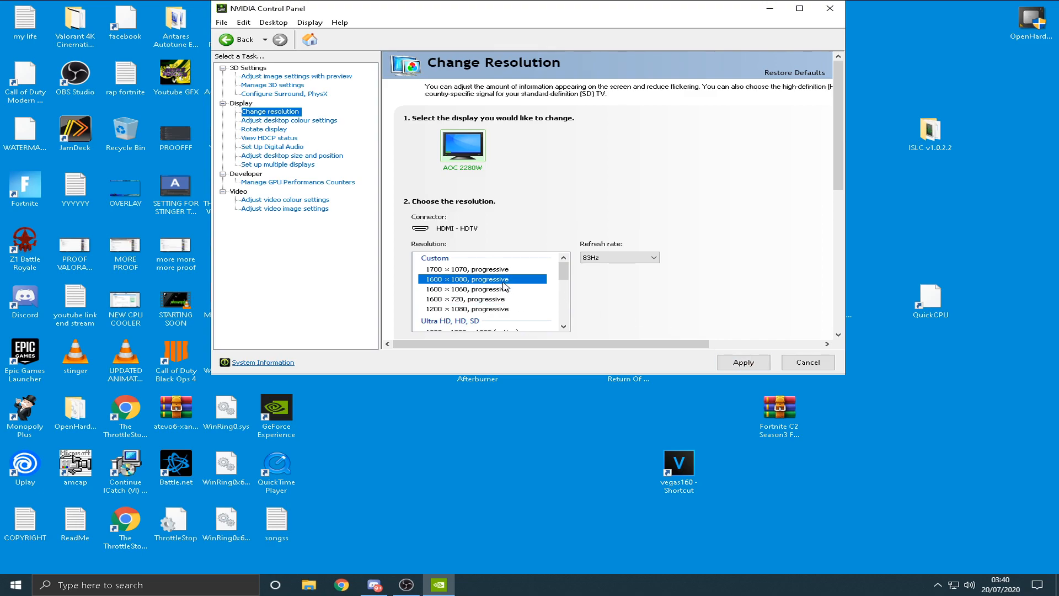
pyautogui.click(743, 362)
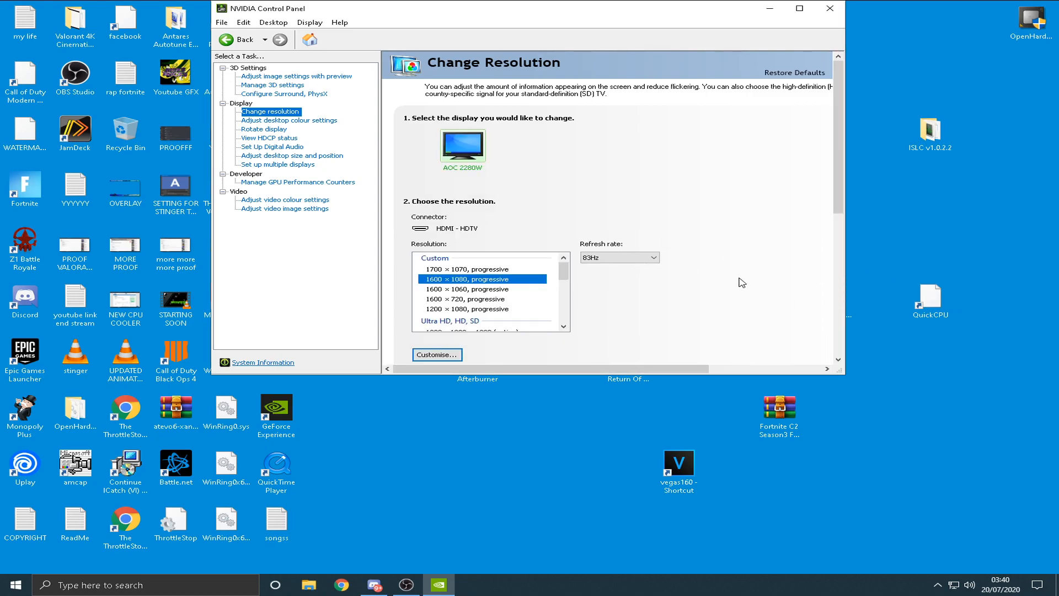
pyautogui.moveTo(455, 285)
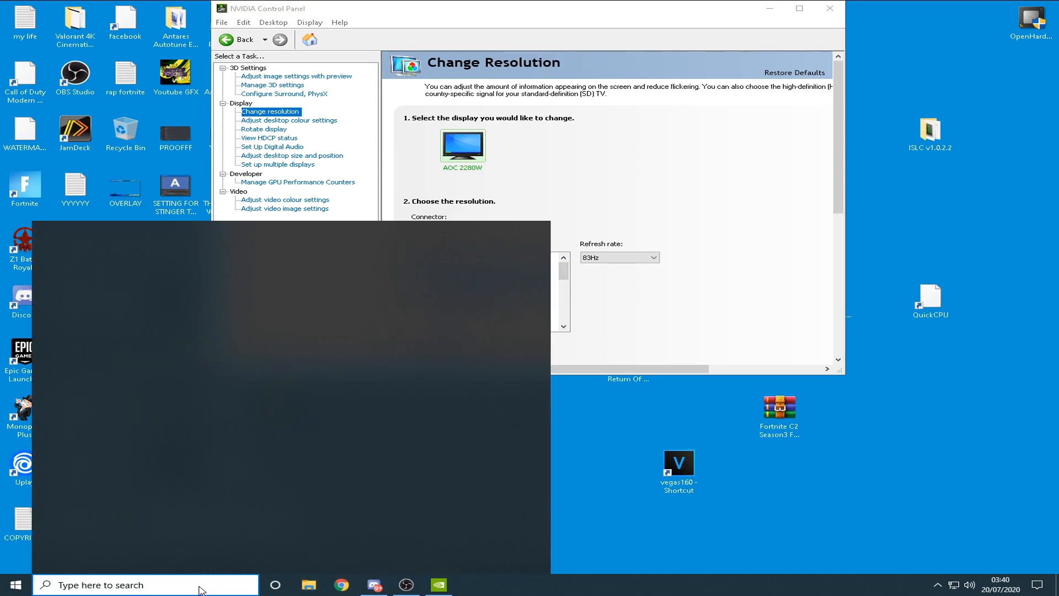
# Launch Epic Games Launcher from Windows search and begin entering a creator code
pyautogui.write('epid')
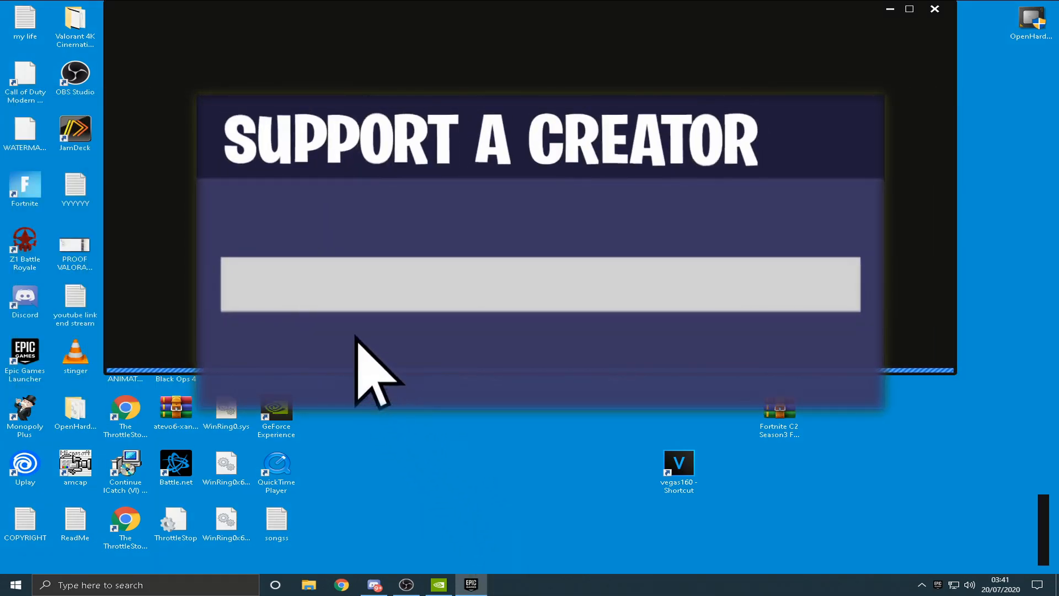
pyautogui.moveTo(263, 311)
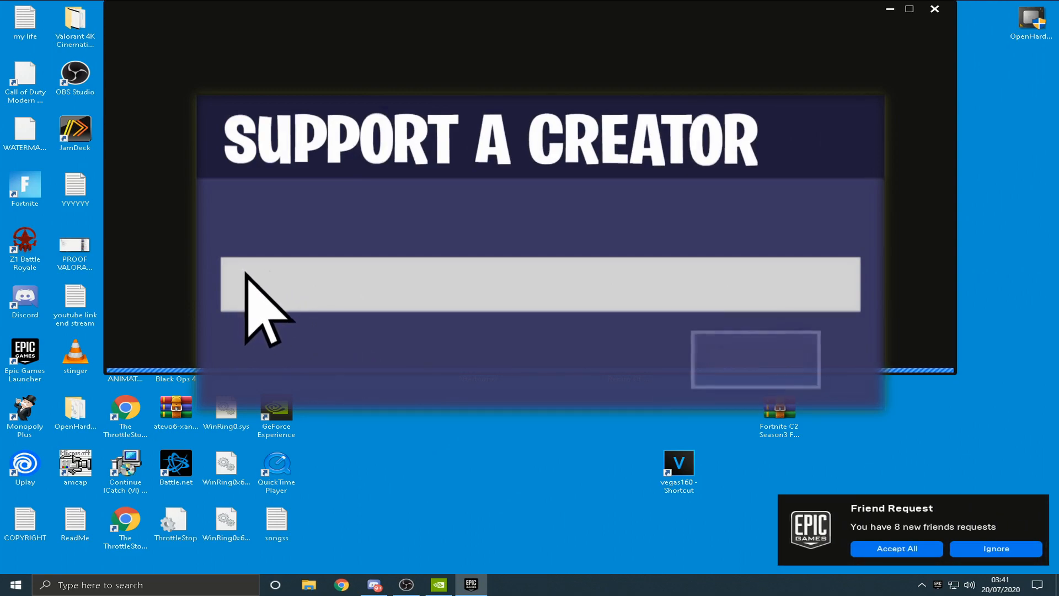
pyautogui.write('RICKS-TRIC')
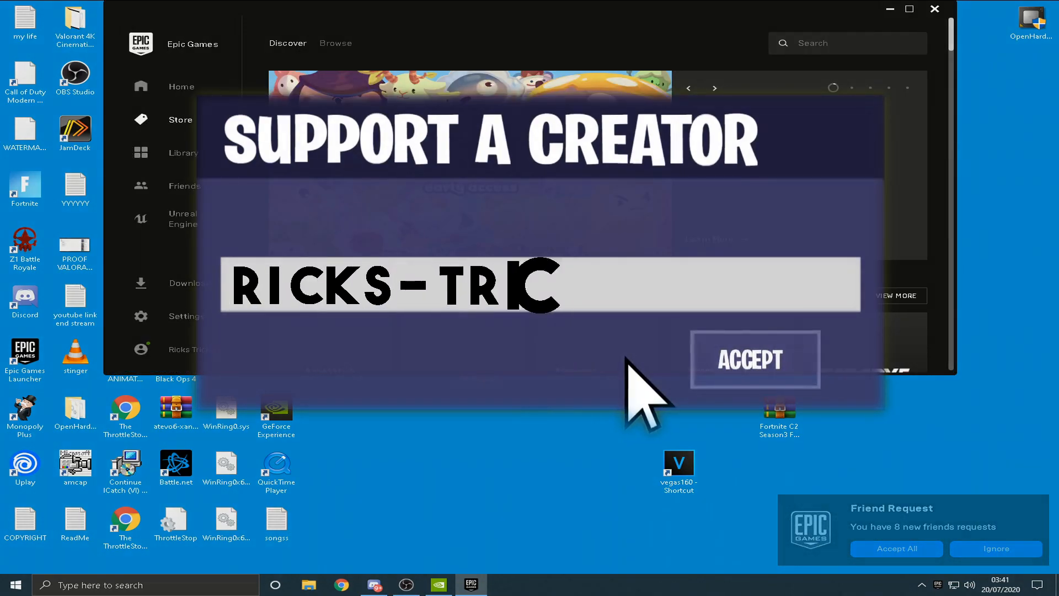